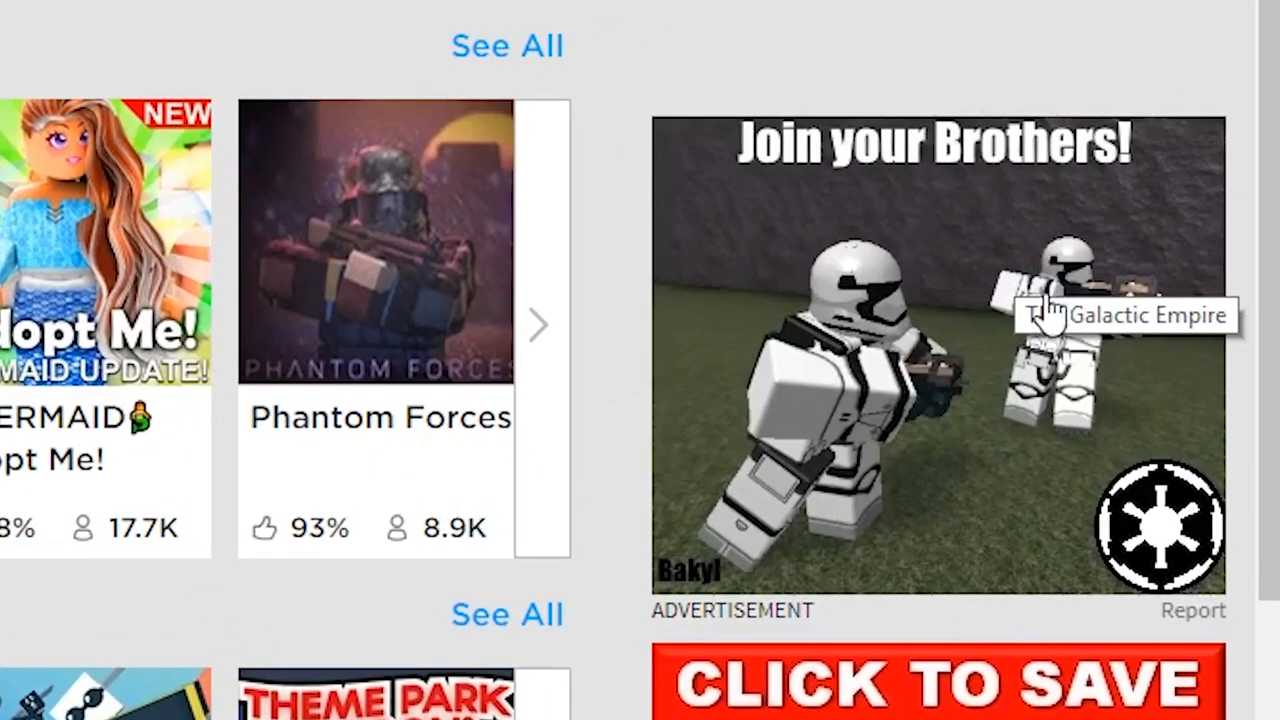
pyautogui.scroll(-3)
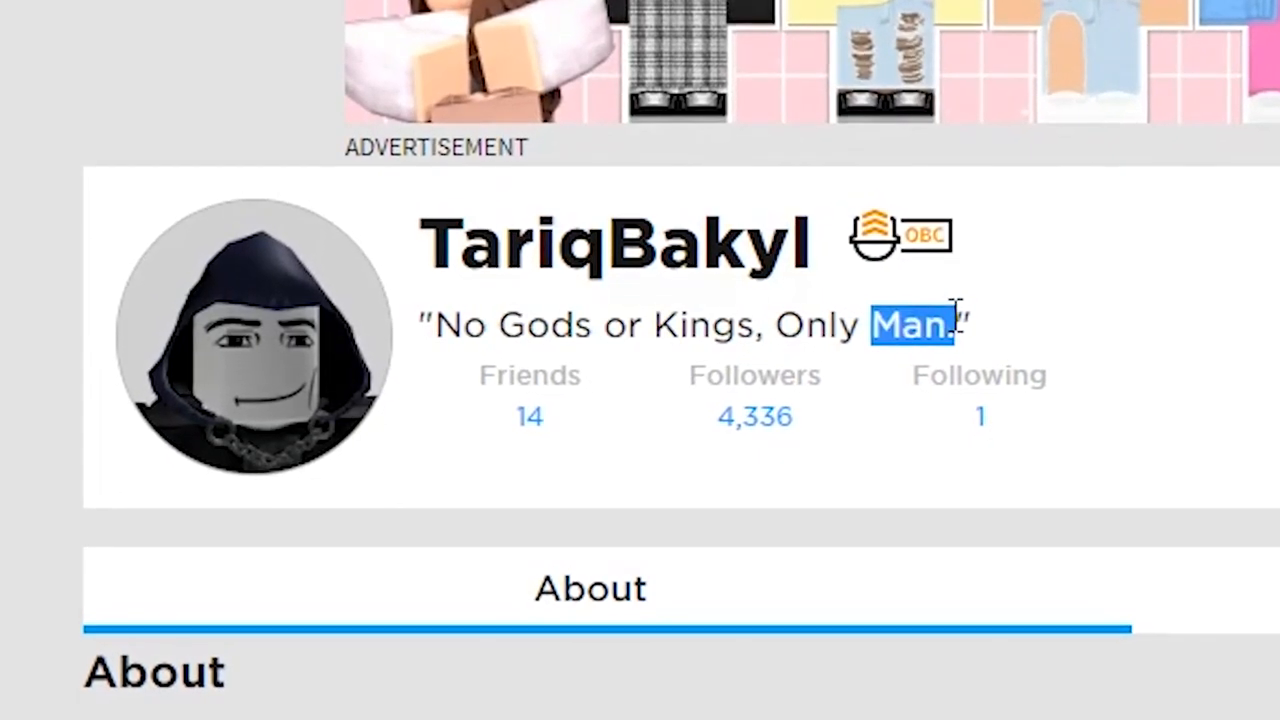
pyautogui.scroll(-3)
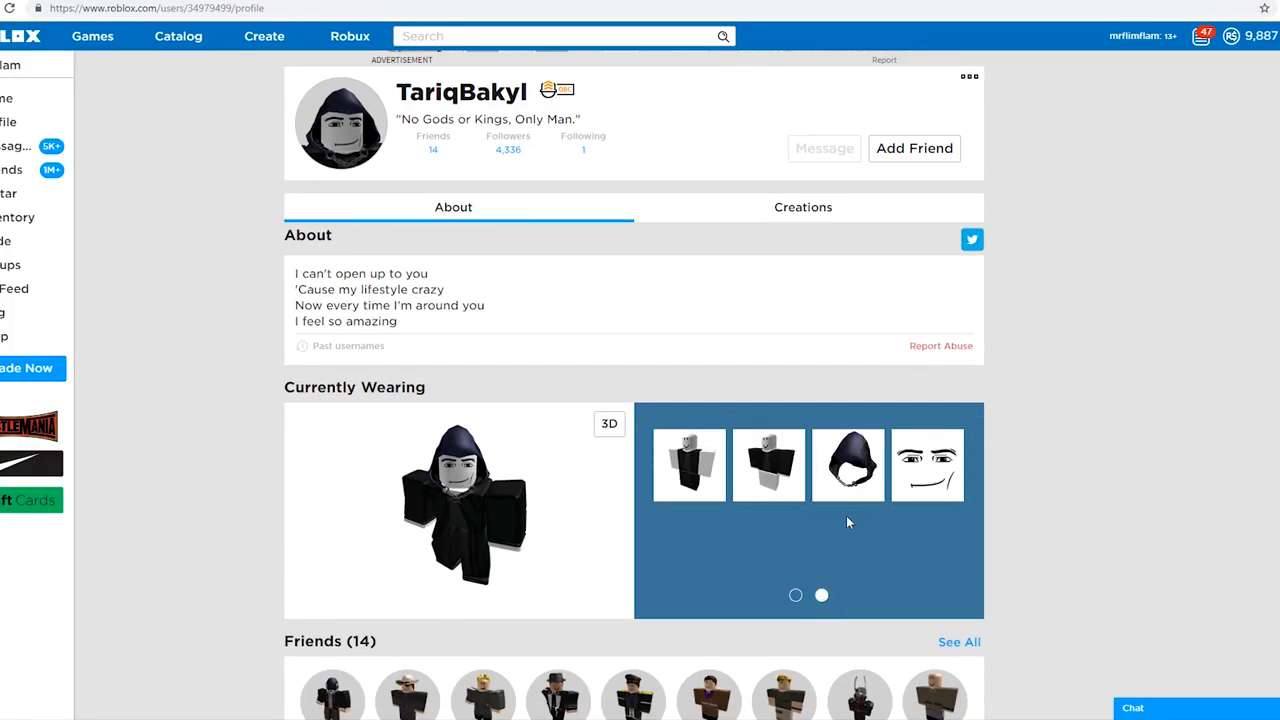
pyautogui.click(926, 464)
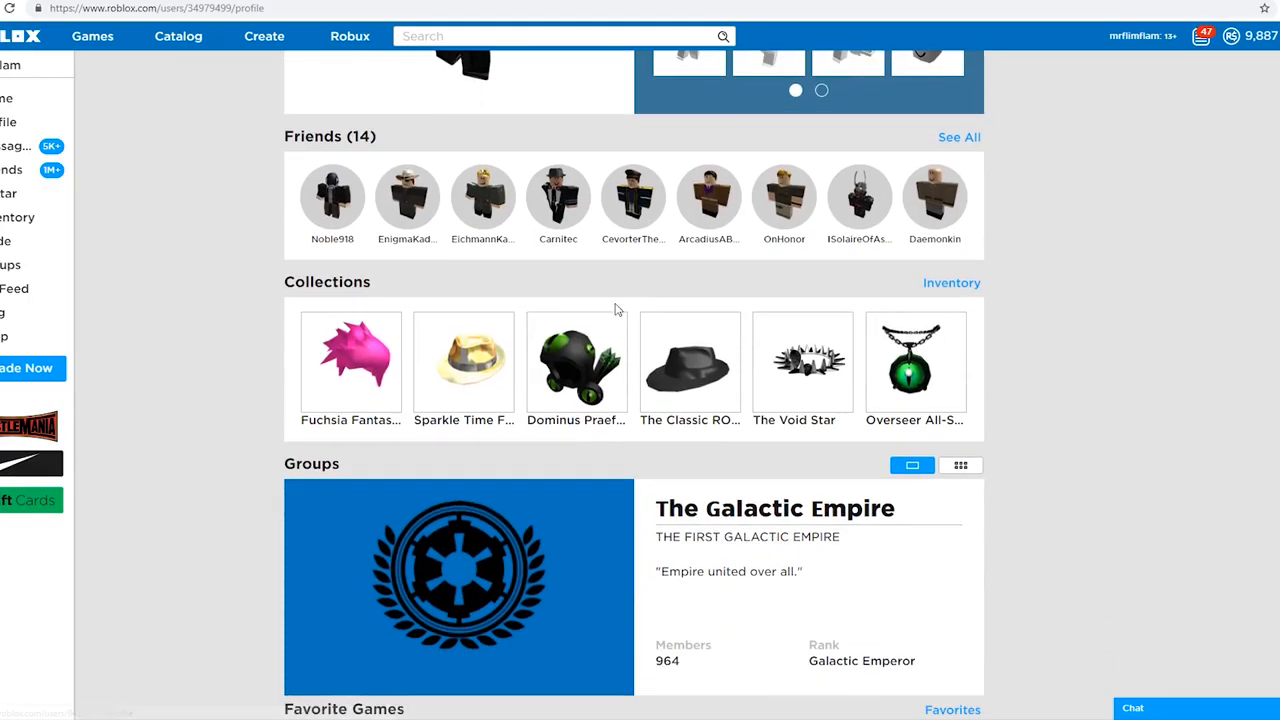
pyautogui.scroll(-3)
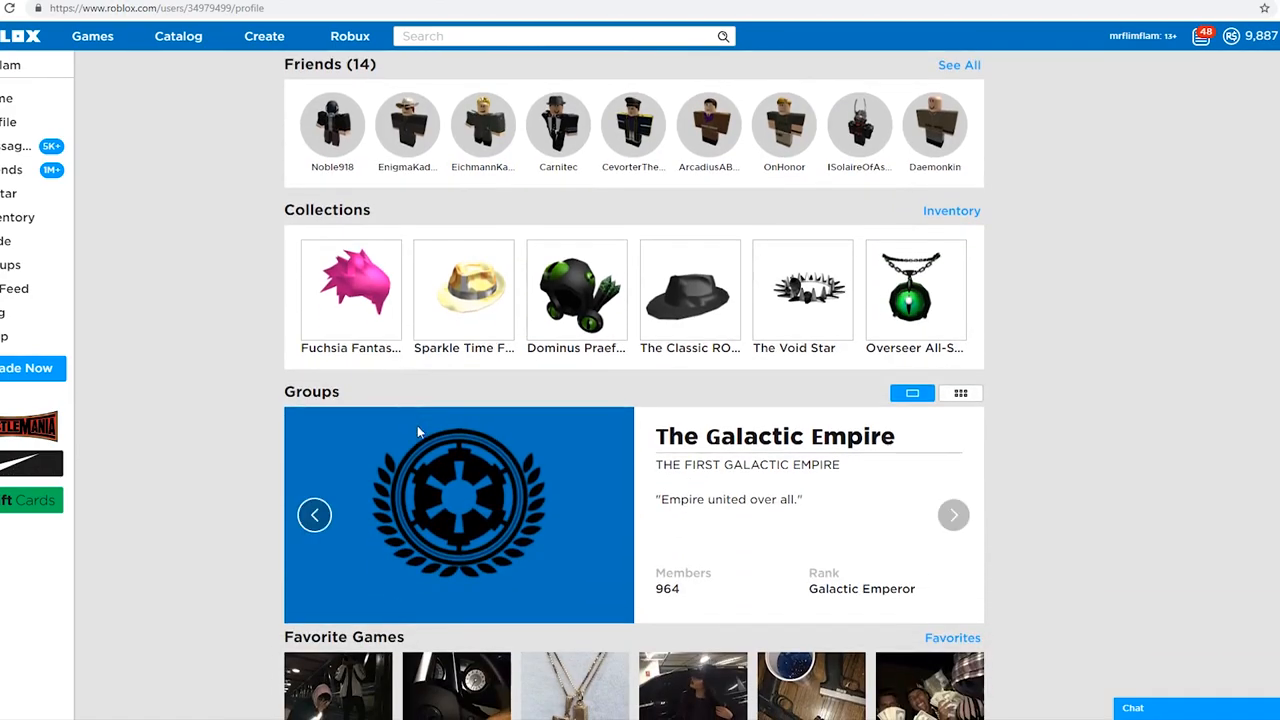
# Open The Galactic Empire group page and browse members by rank, such as Nonhuman
pyautogui.click(458, 515)
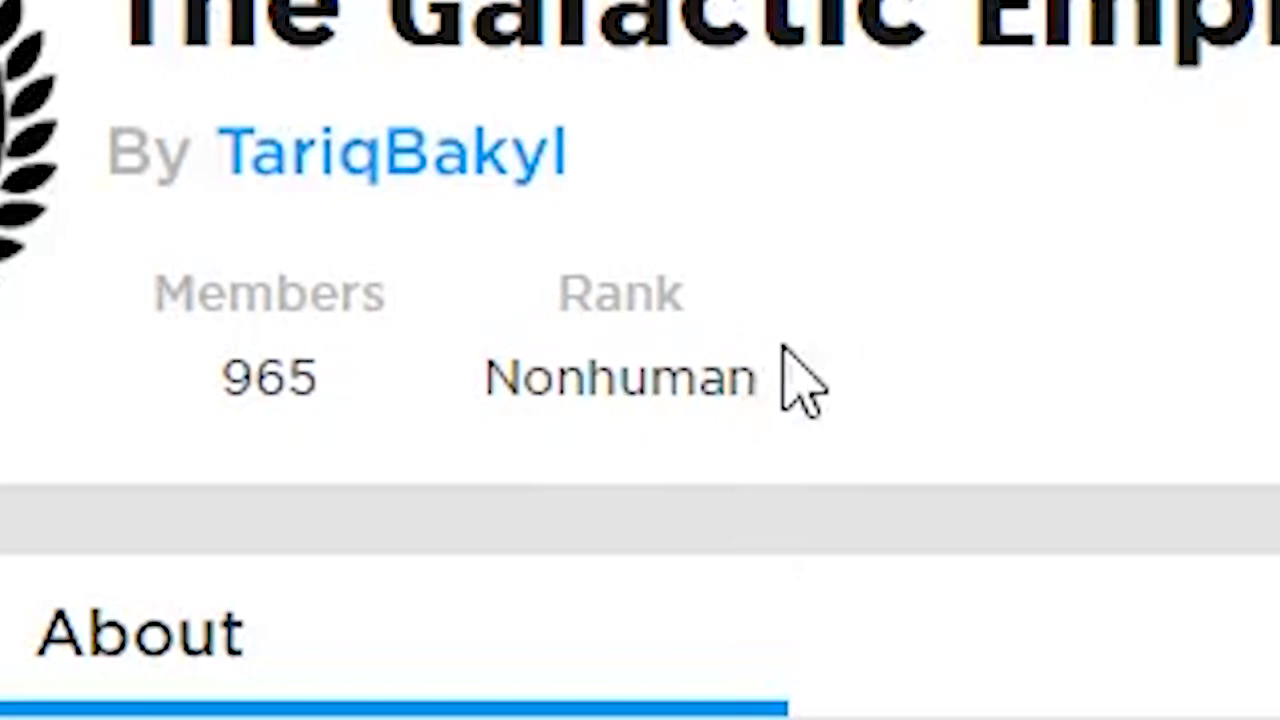
pyautogui.click(727, 94)
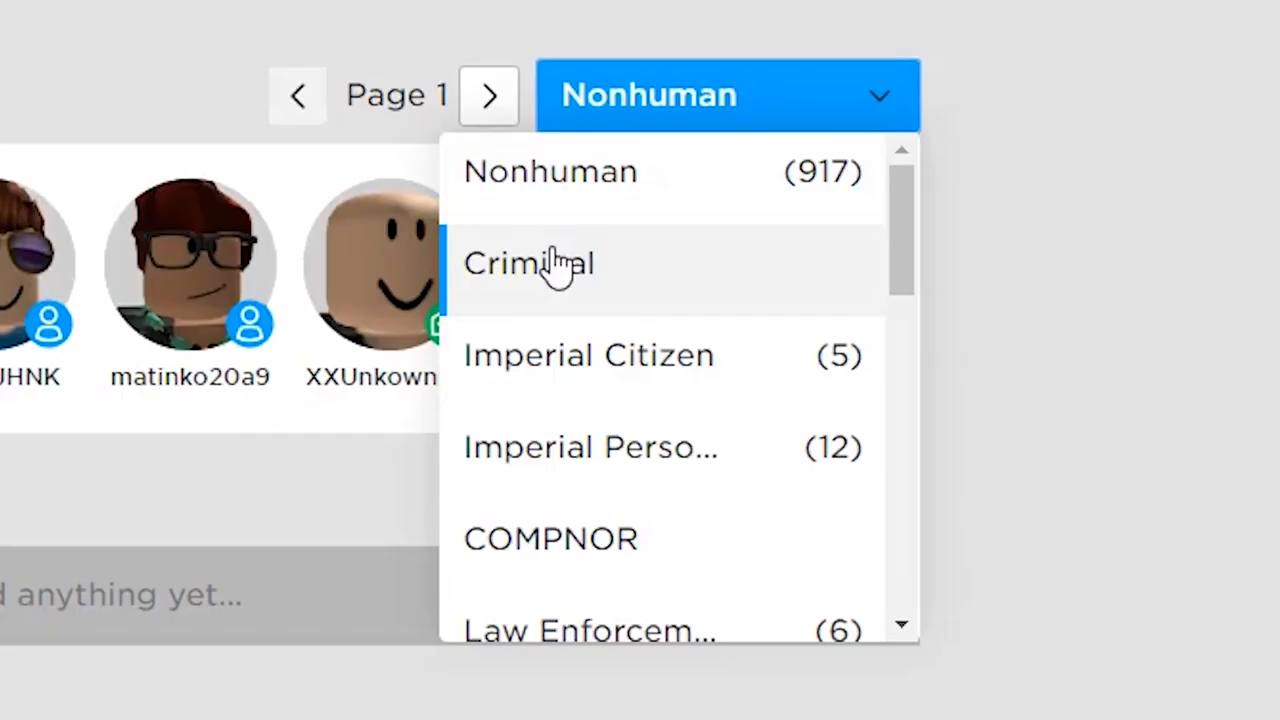
pyautogui.scroll(-3)
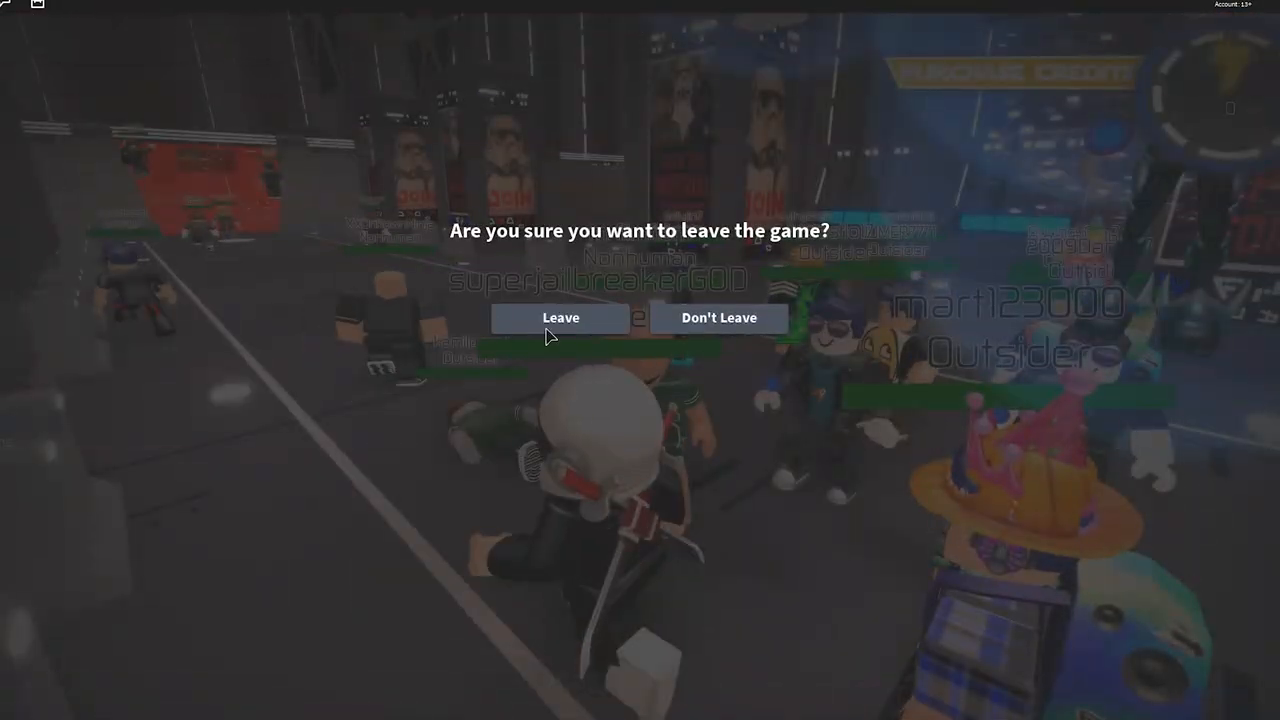
pyautogui.click(560, 317)
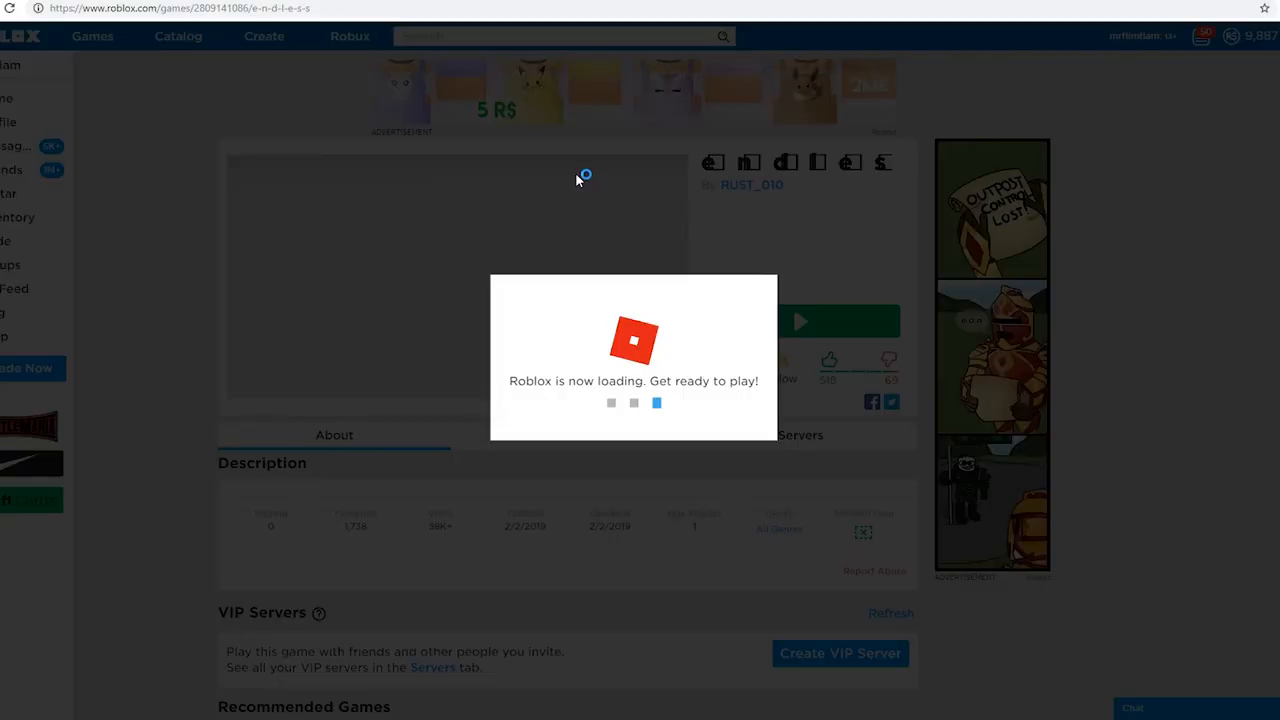
pyautogui.click(800, 321)
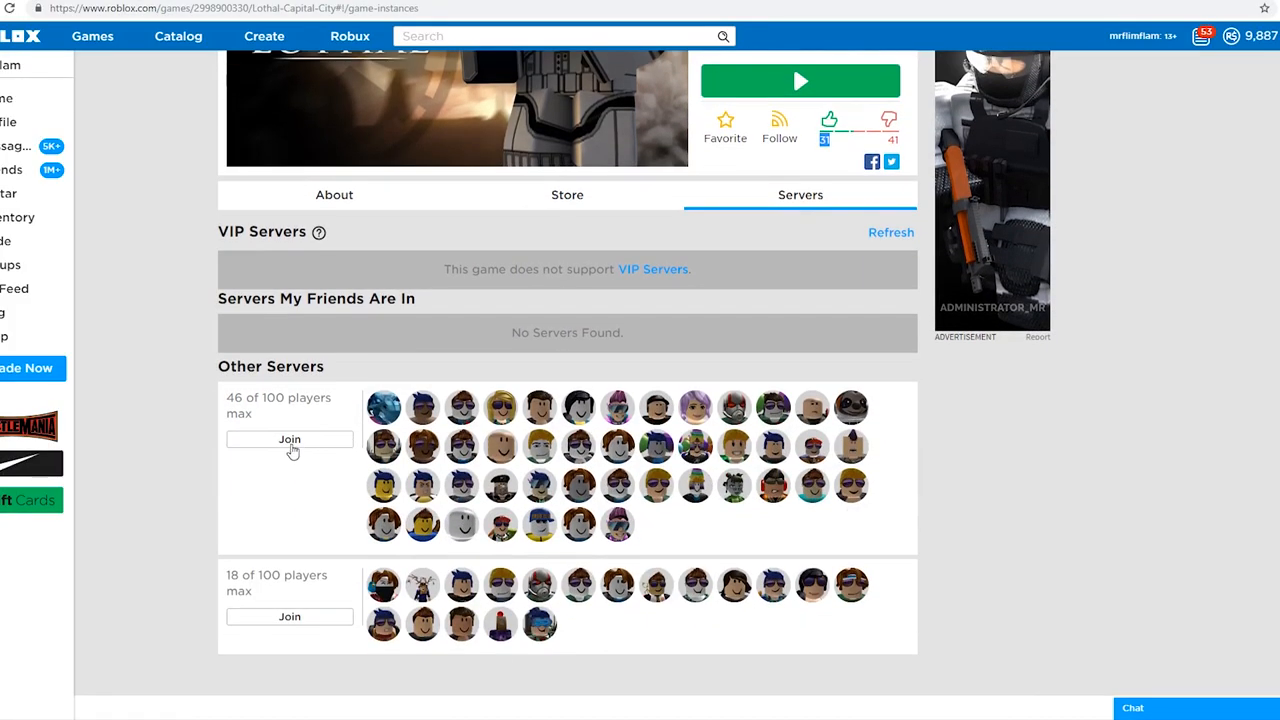
pyautogui.click(289, 439)
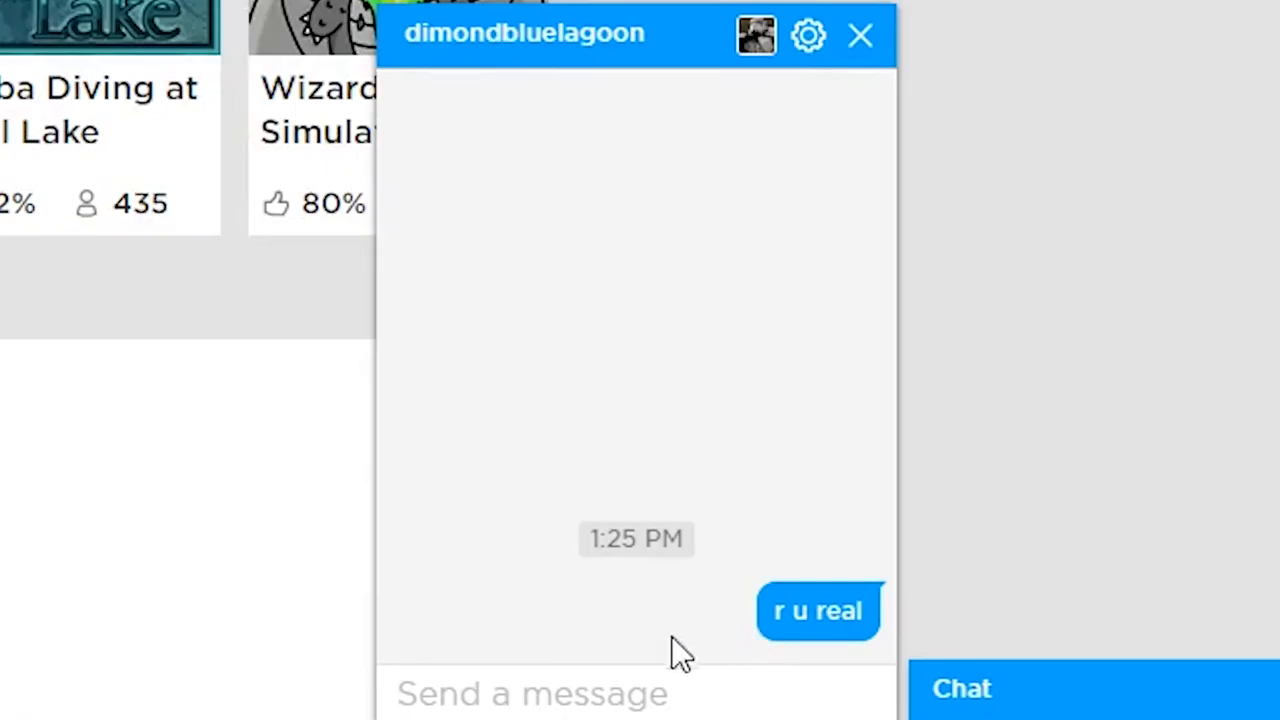
pyautogui.moveTo(195, 690)
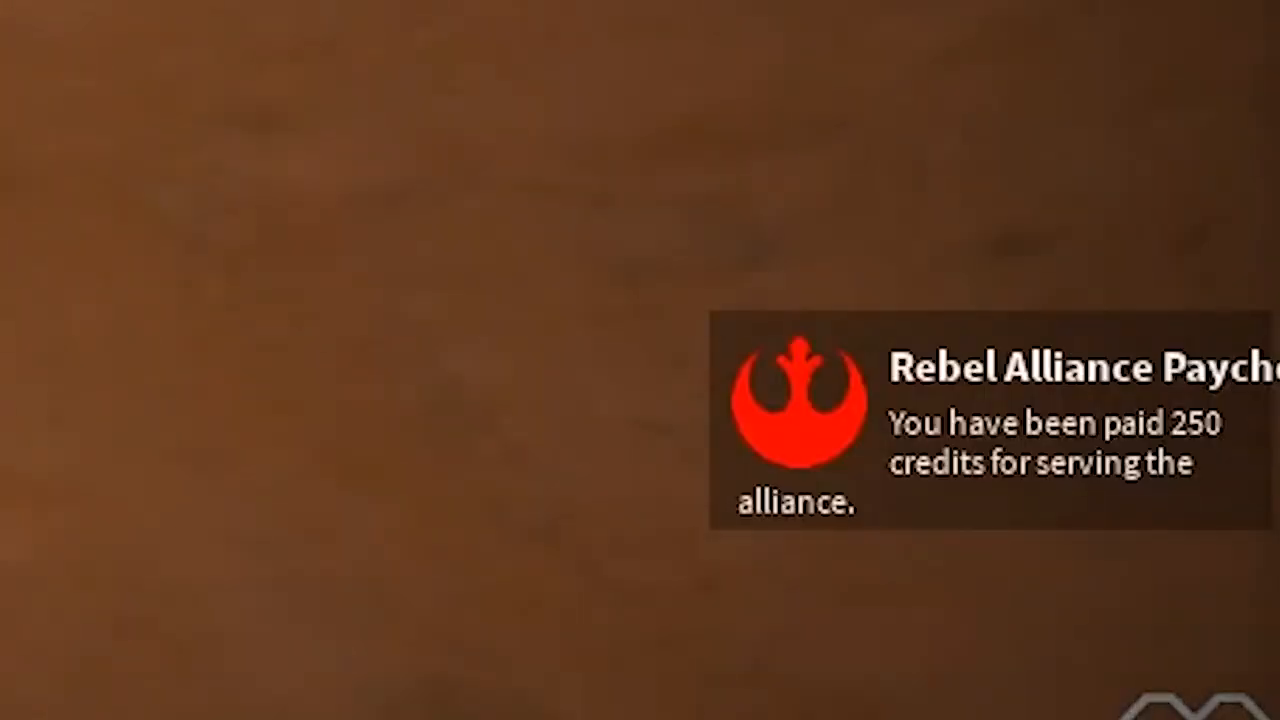
pyautogui.moveTo(790, 420)
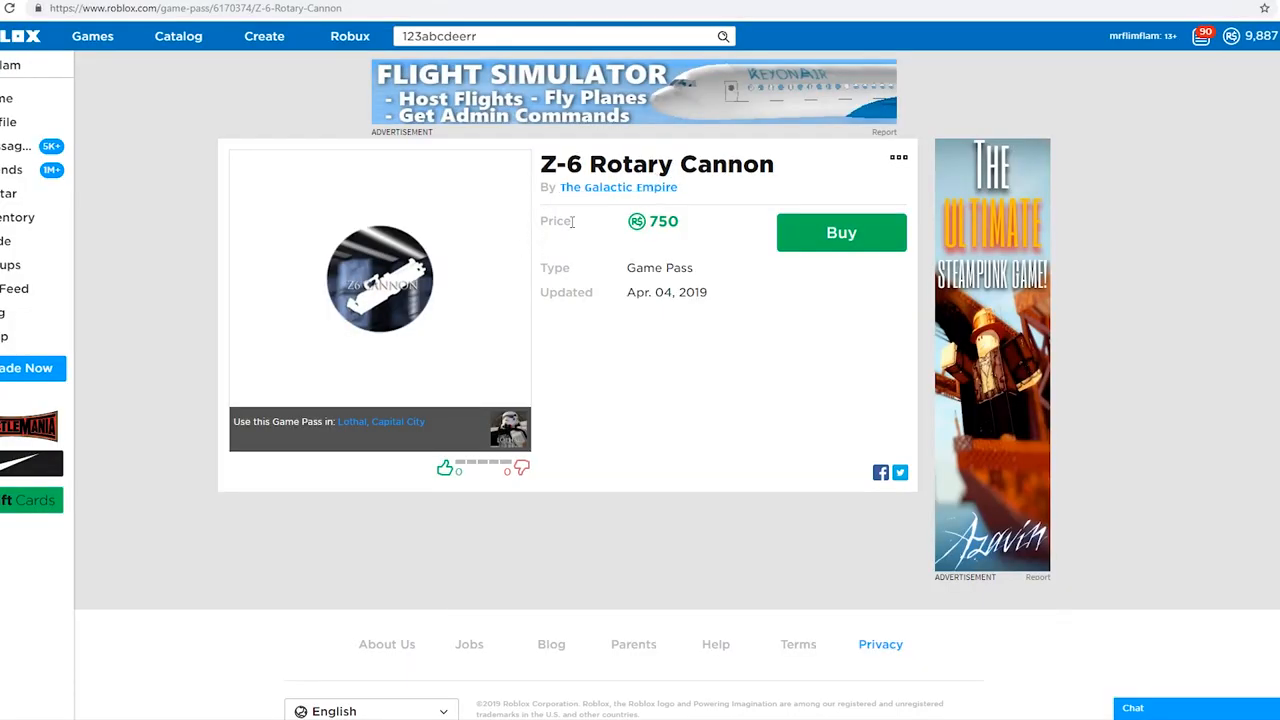
# Open the Lothal, Capital City store and buy the Z-6 Rotary Cannon pass for 750
pyautogui.click(352, 421)
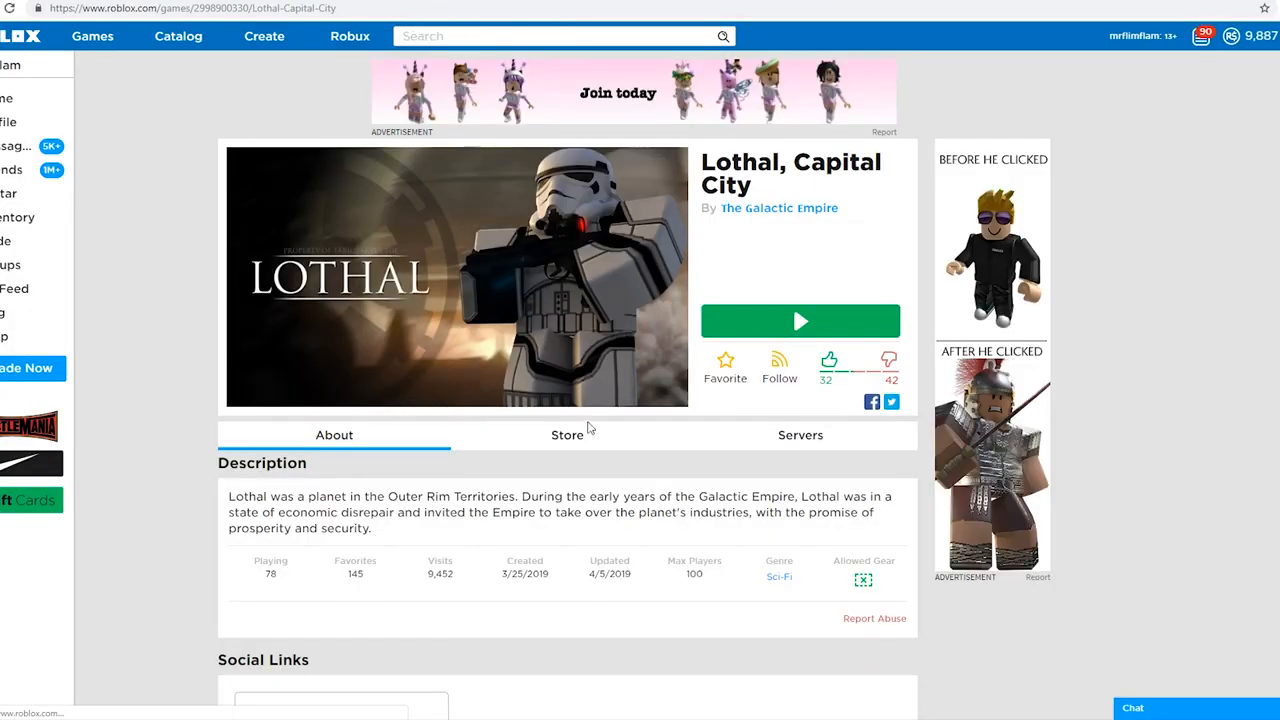
pyautogui.click(567, 434)
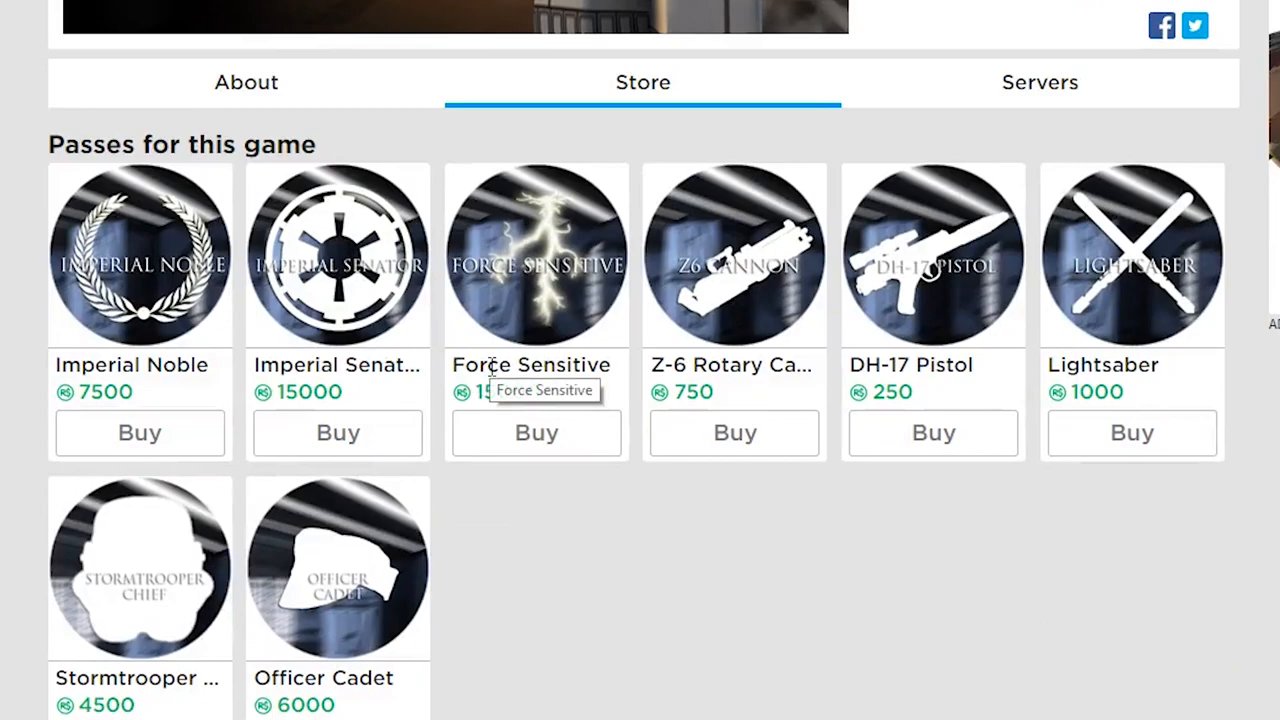
pyautogui.click(536, 255)
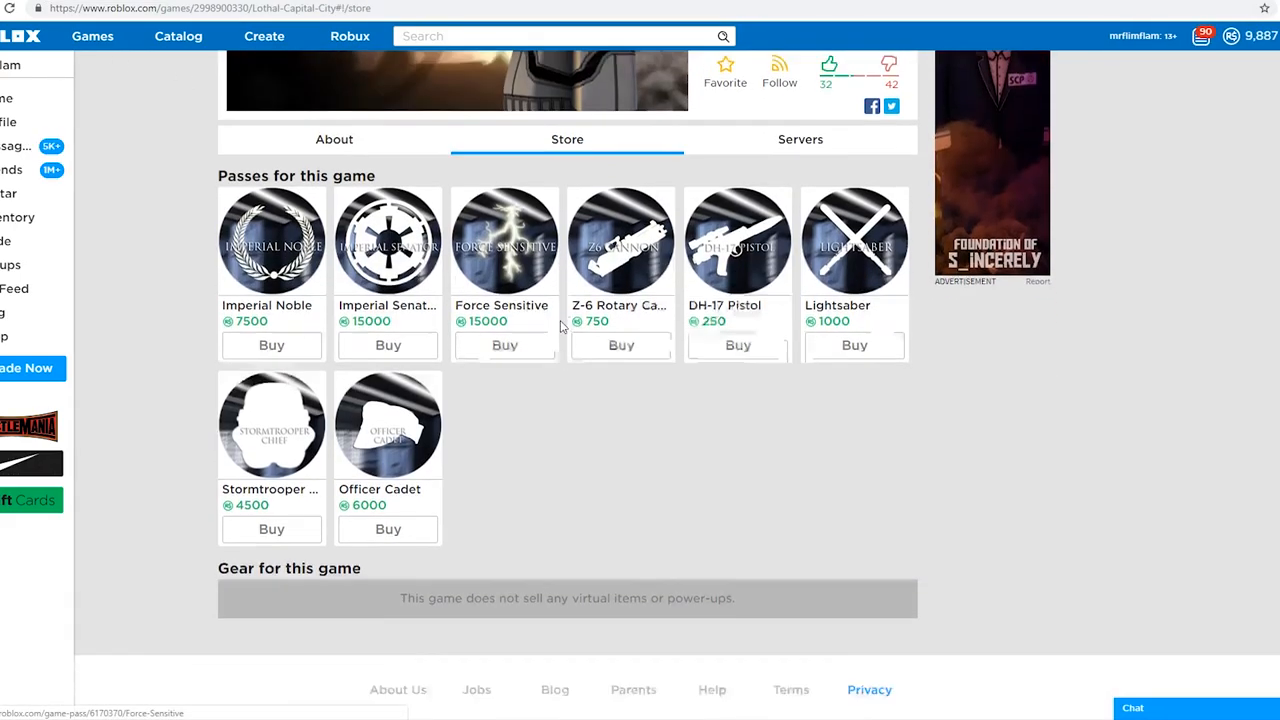
pyautogui.scroll(-3)
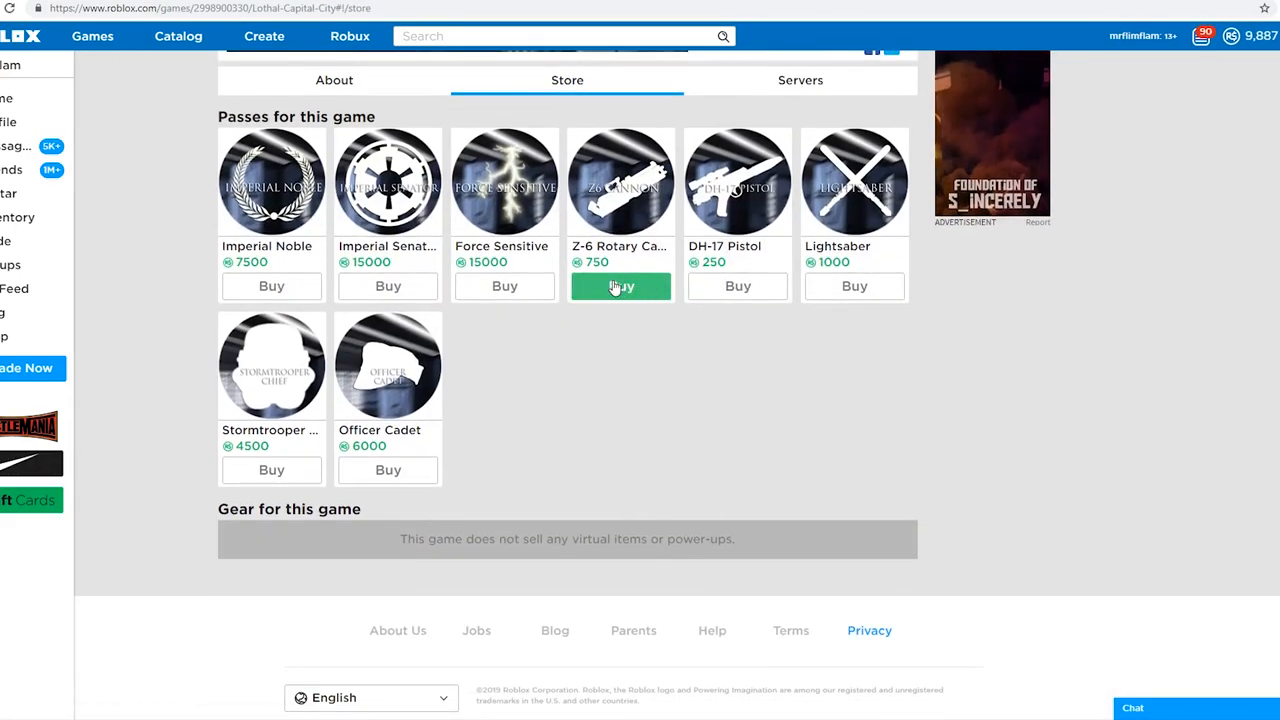
pyautogui.click(620, 286)
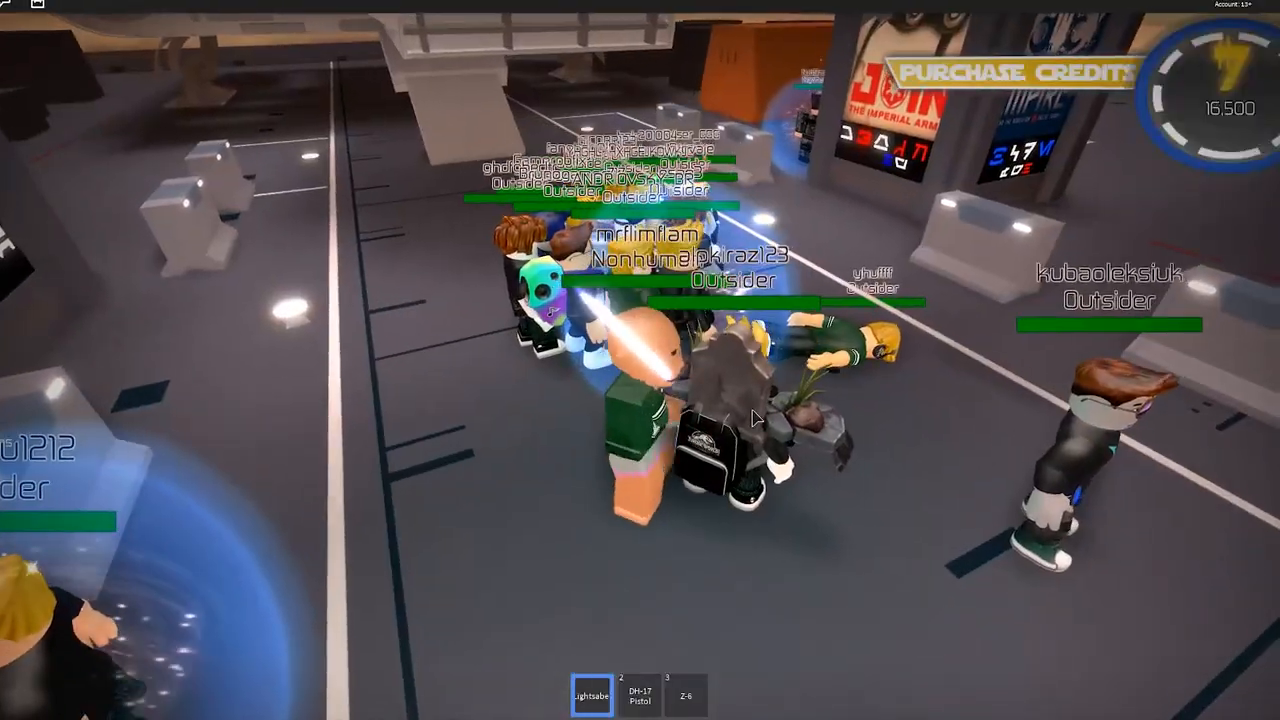
# Cycle weapon slots 2, 3 and 1, equipping the Z-6 blaster while heading into the city
pyautogui.press('2')
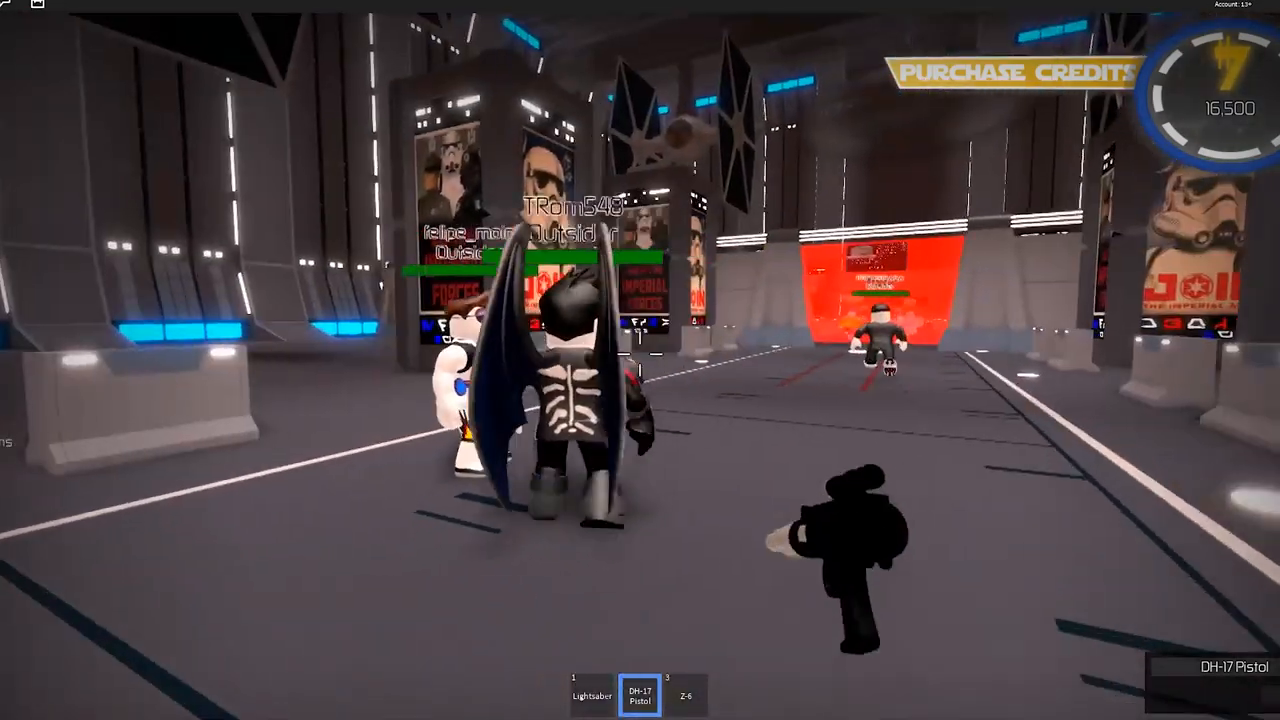
pyautogui.press('3')
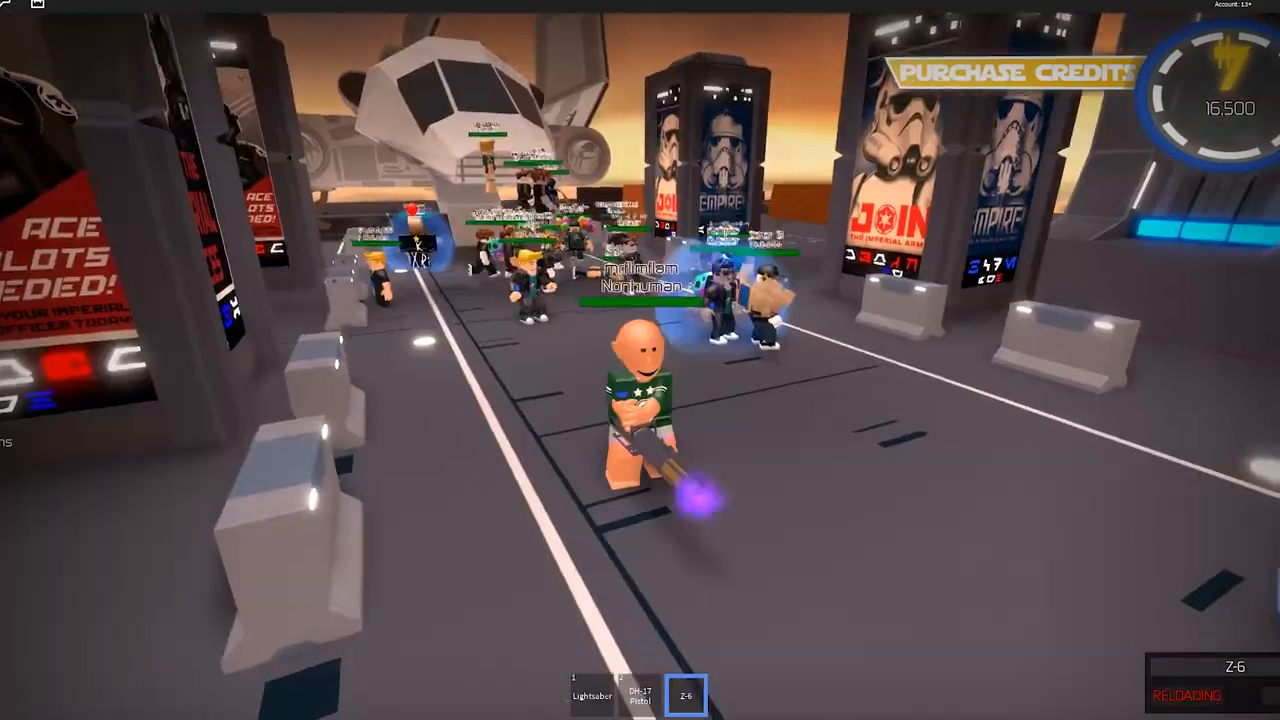
pyautogui.press('1')
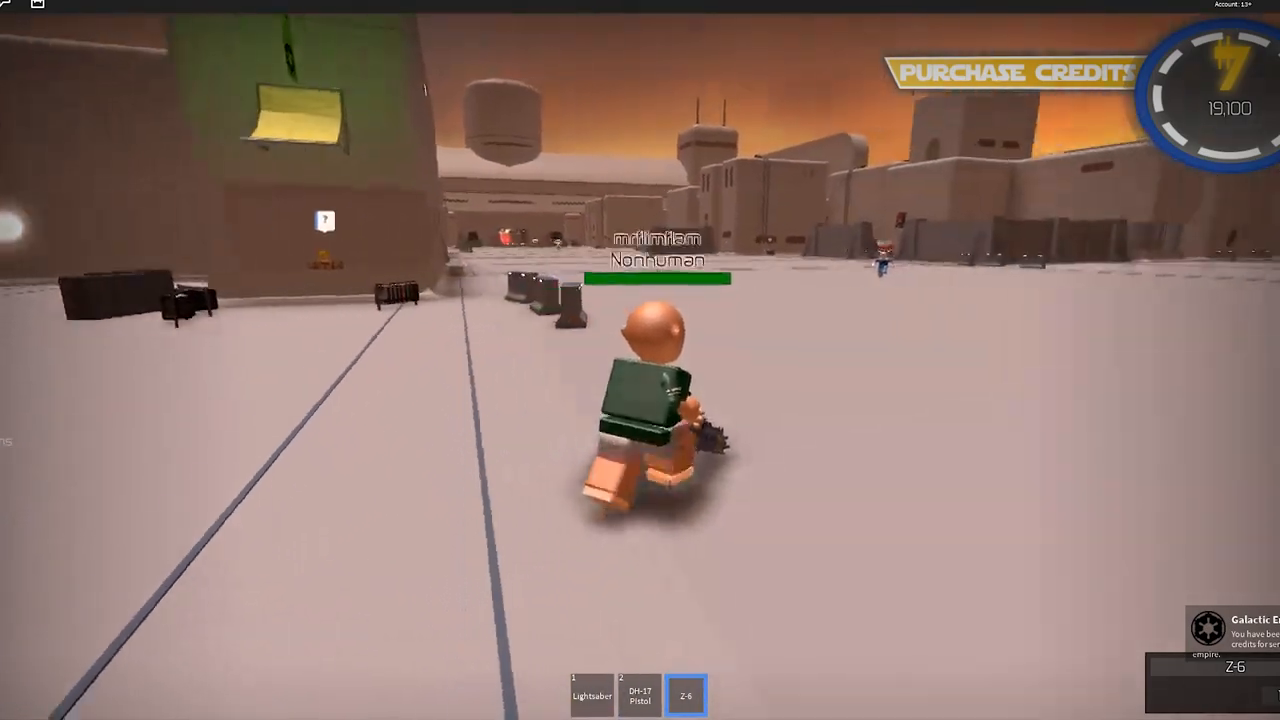
# Switch back to the DH-17 Pistol, then to weapon slot 1
pyautogui.press('2')
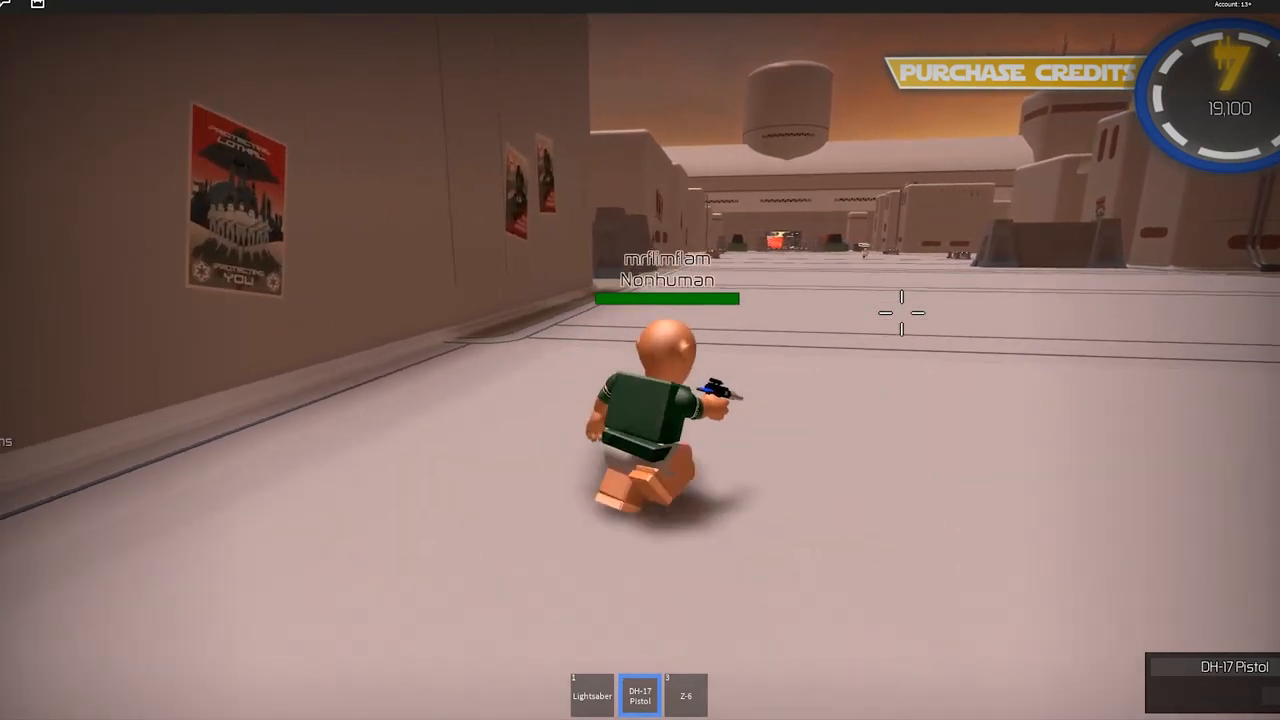
pyautogui.press('1')
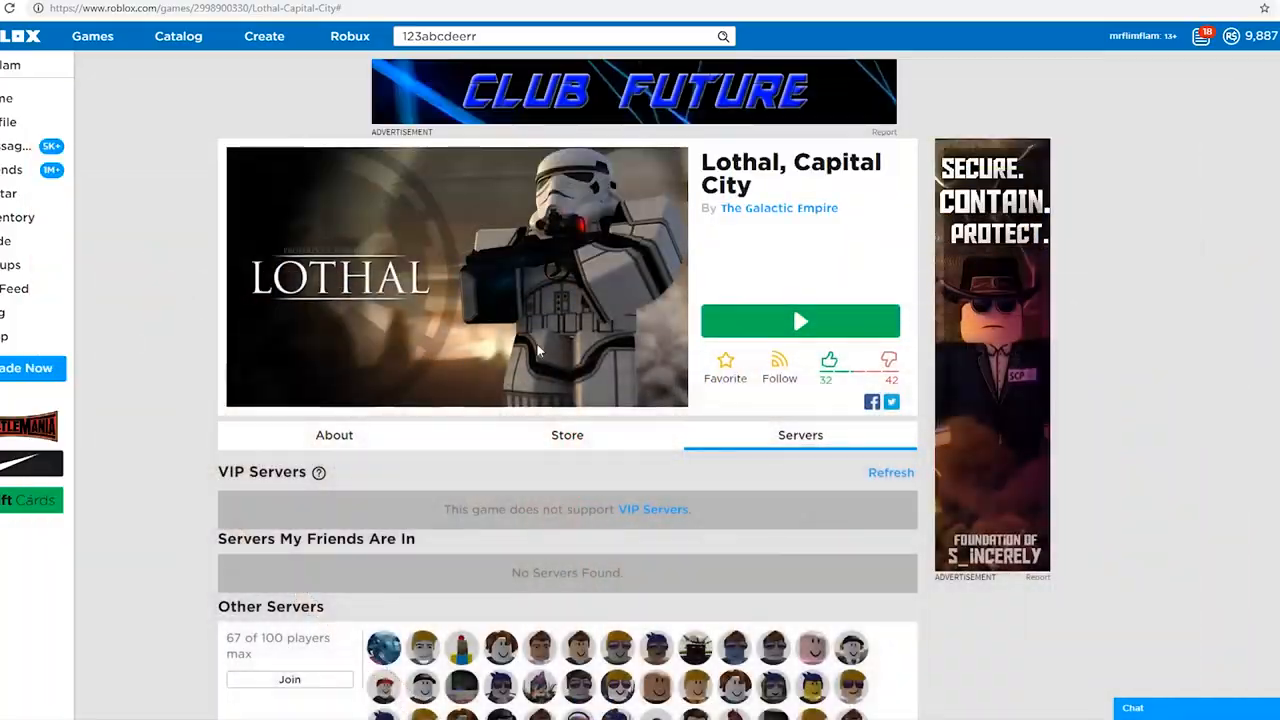
# Join the busy 67-player Lothal server, then leave the game via Esc and confirm
pyautogui.click(567, 435)
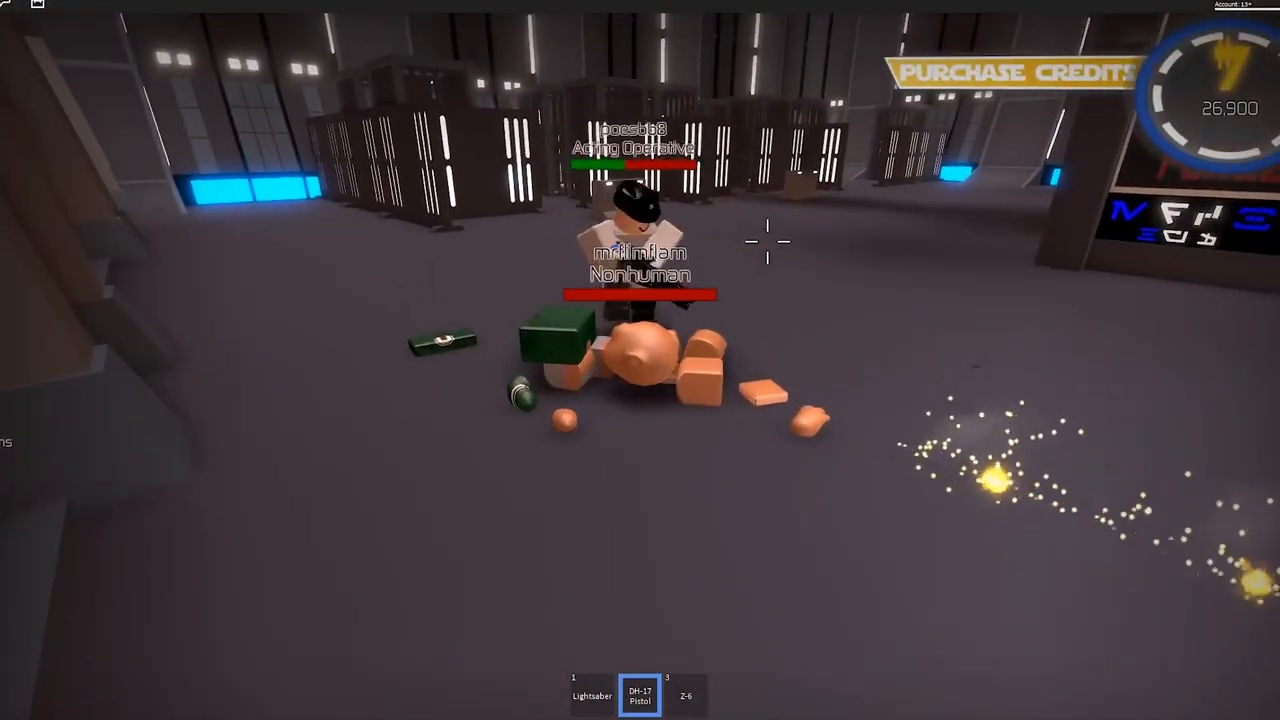
pyautogui.press('Escape')
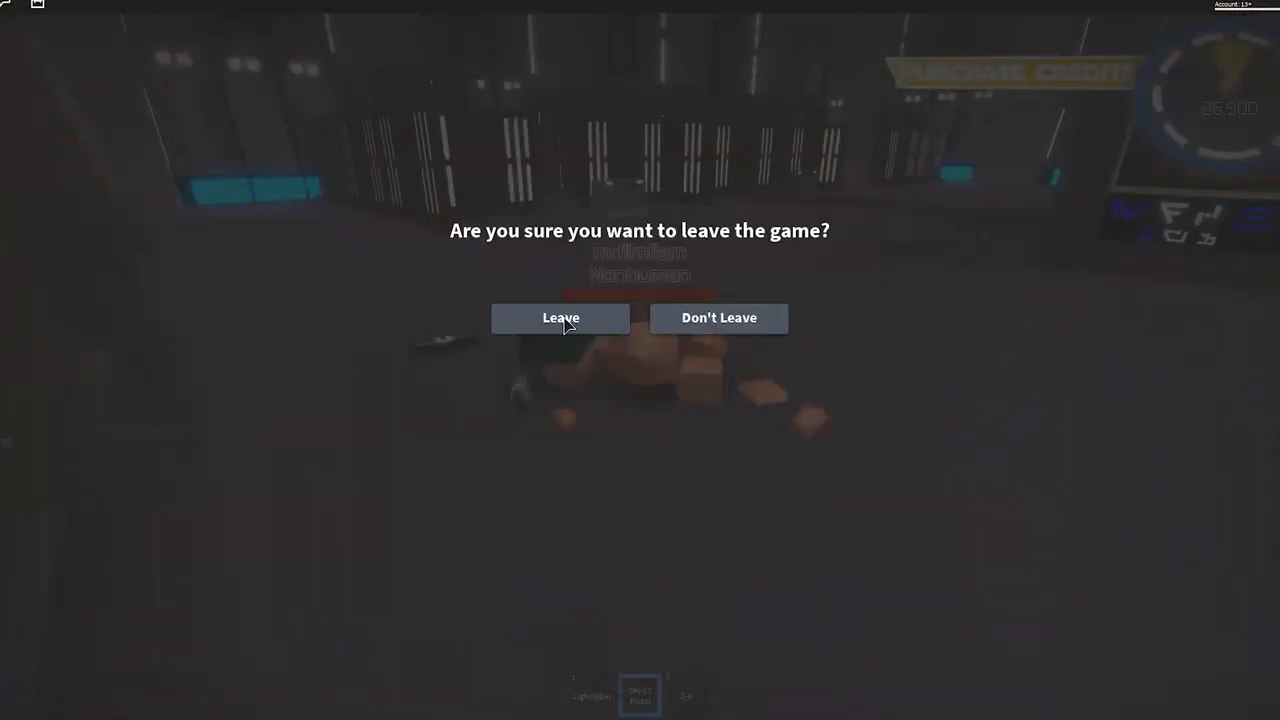
pyautogui.click(560, 318)
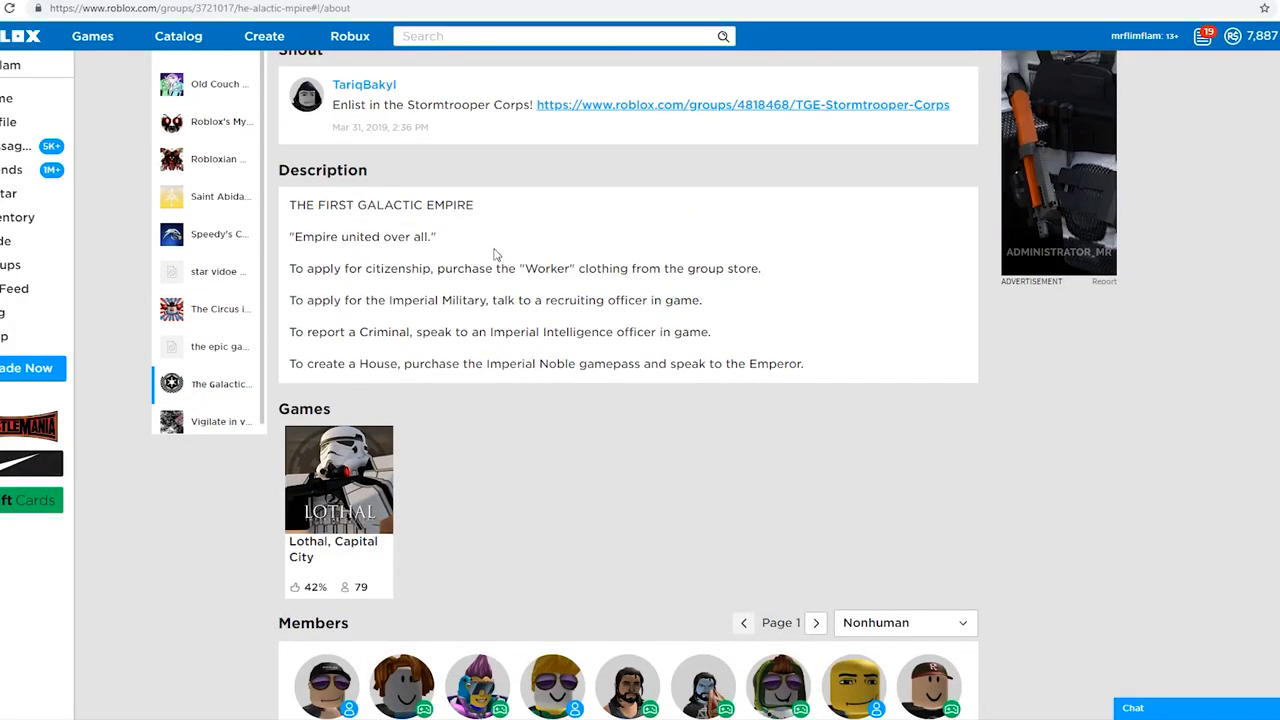
# Open the owner's [SALE] SCP: Site 61 game from his profile and start playing
pyautogui.click(743, 104)
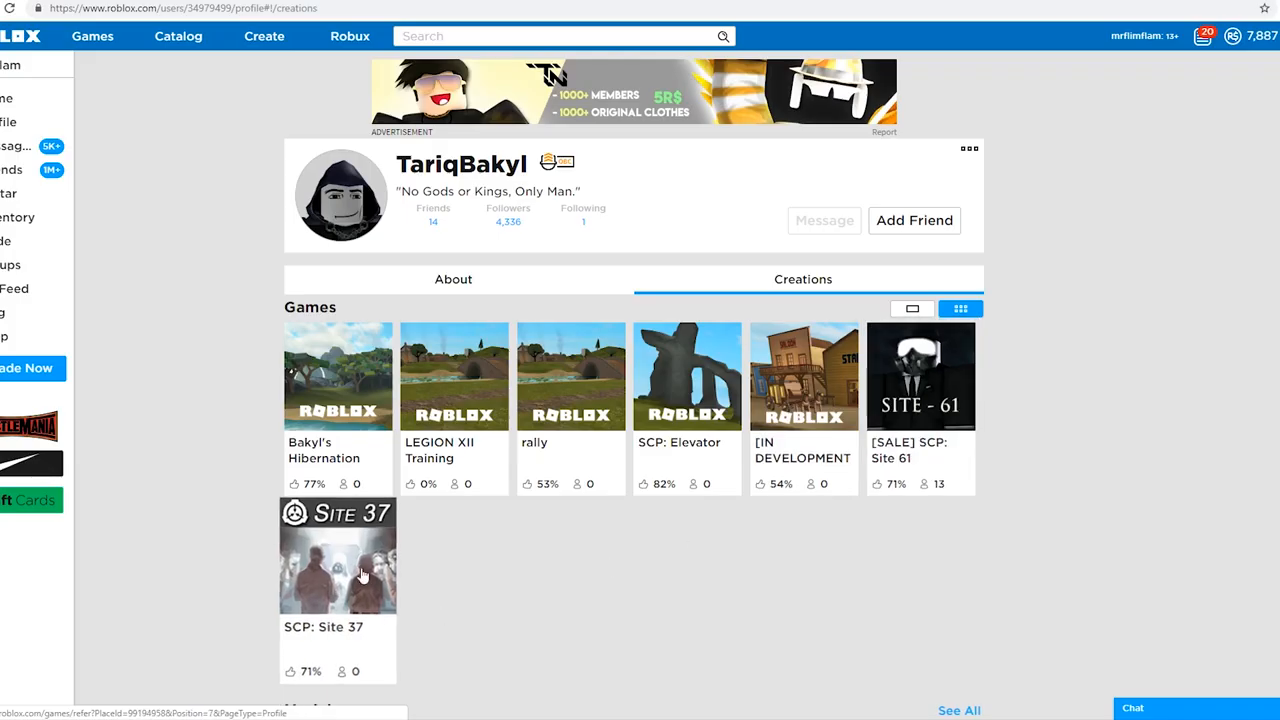
pyautogui.click(920, 375)
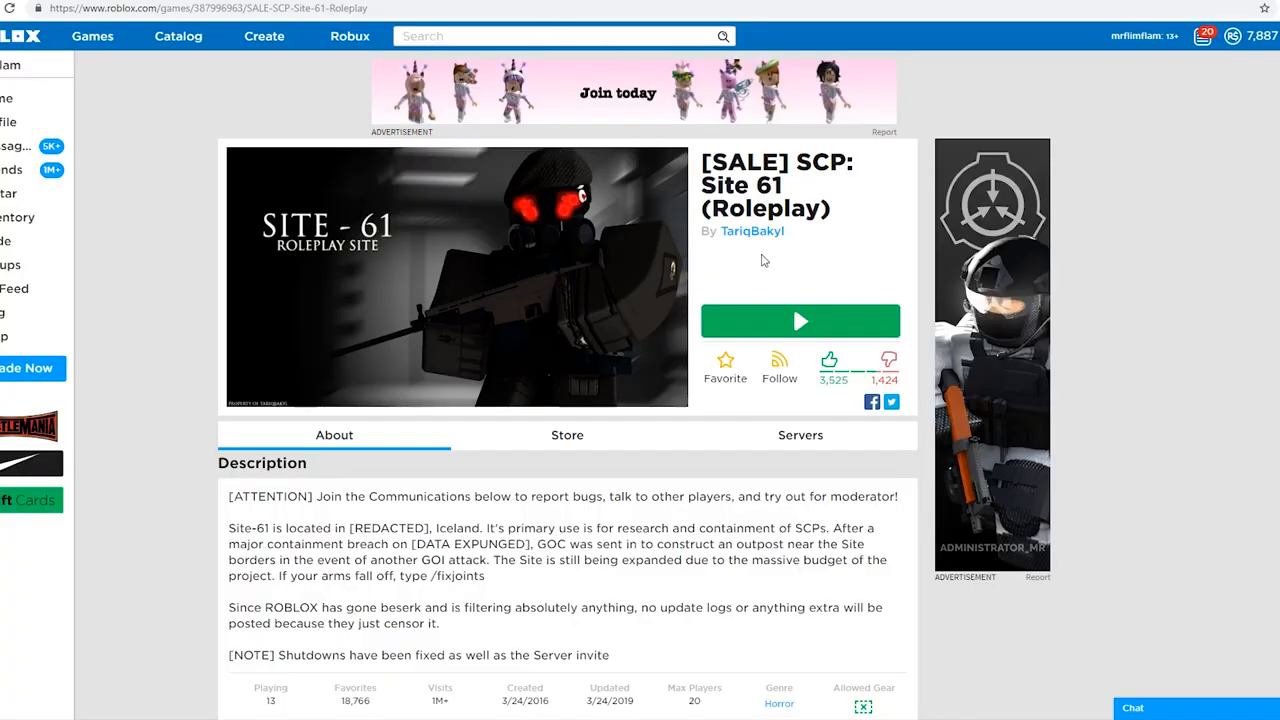
pyautogui.scroll(-3)
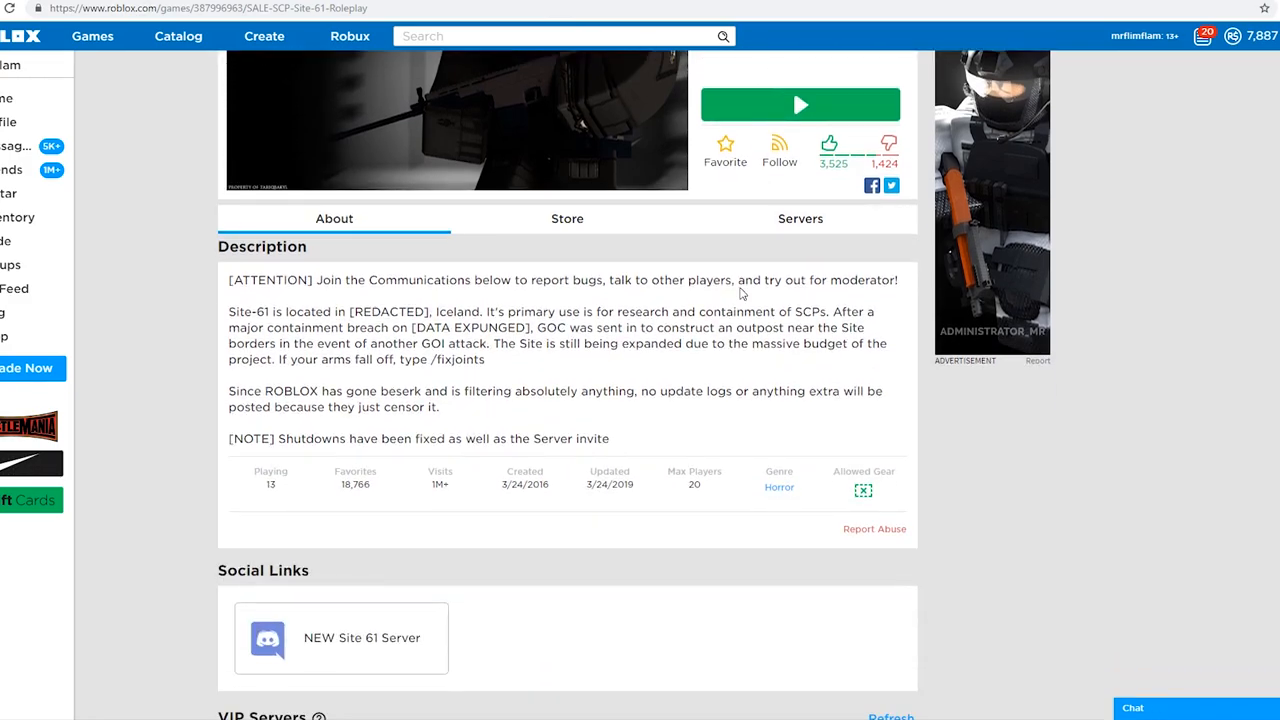
pyautogui.click(800, 104)
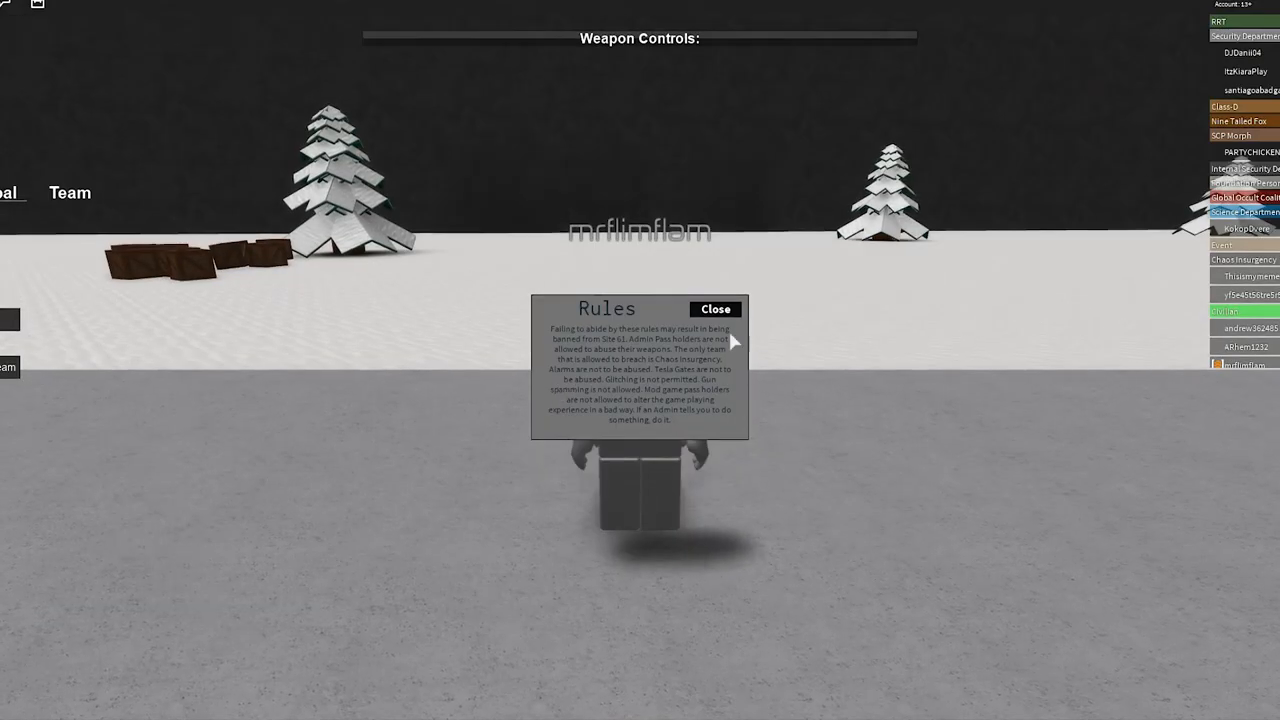
# Close the Site 61 Rules notice
pyautogui.click(714, 308)
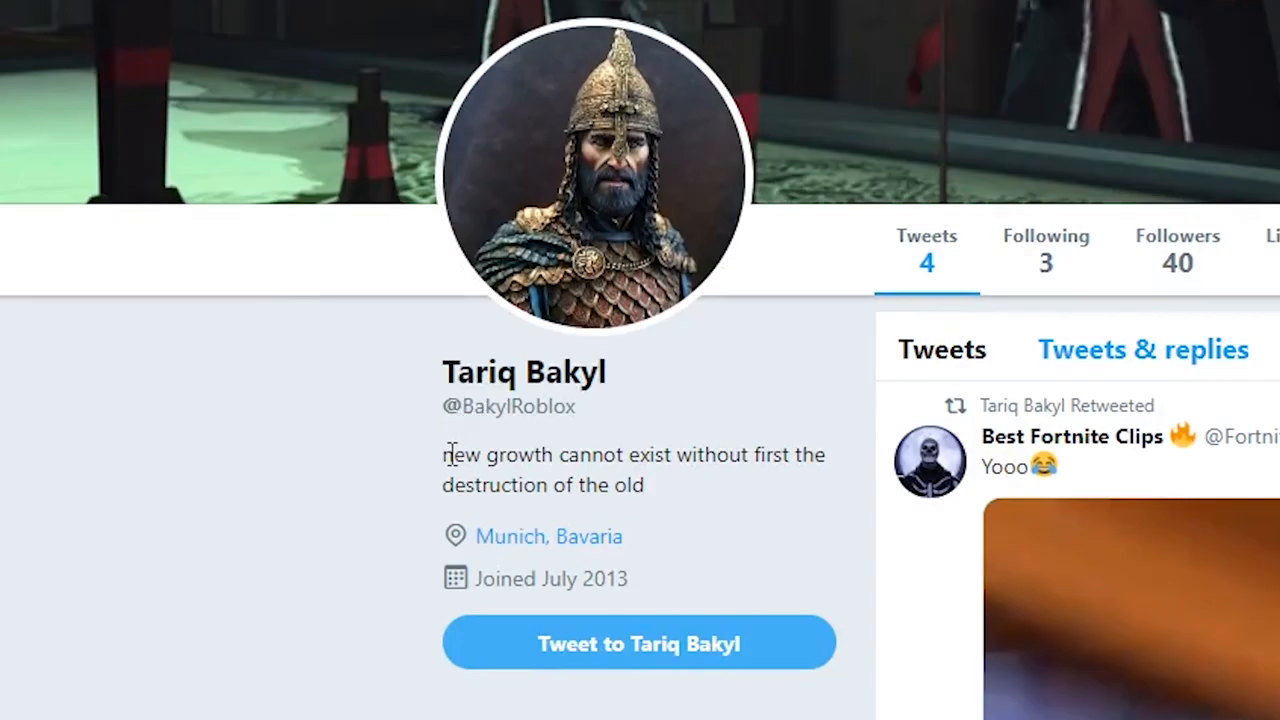
pyautogui.moveTo(442, 455); pyautogui.dragTo(638, 455)
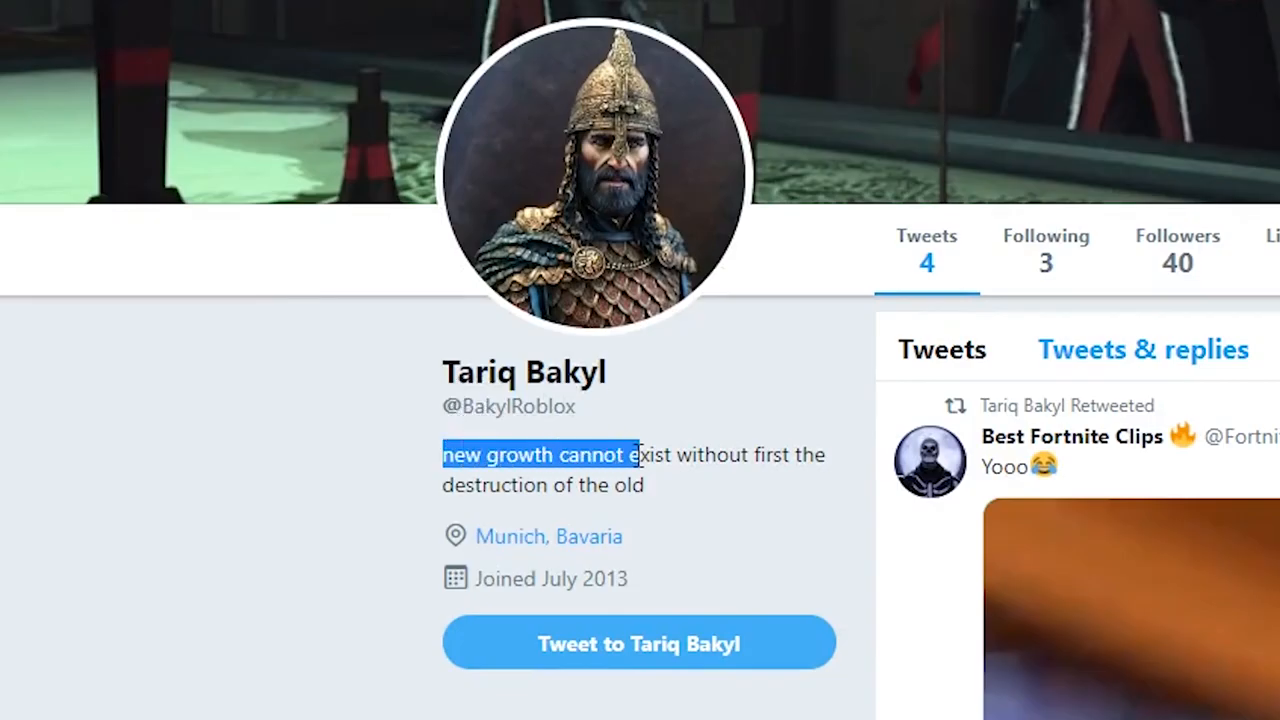
pyautogui.moveTo(635, 454); pyautogui.dragTo(520, 454)
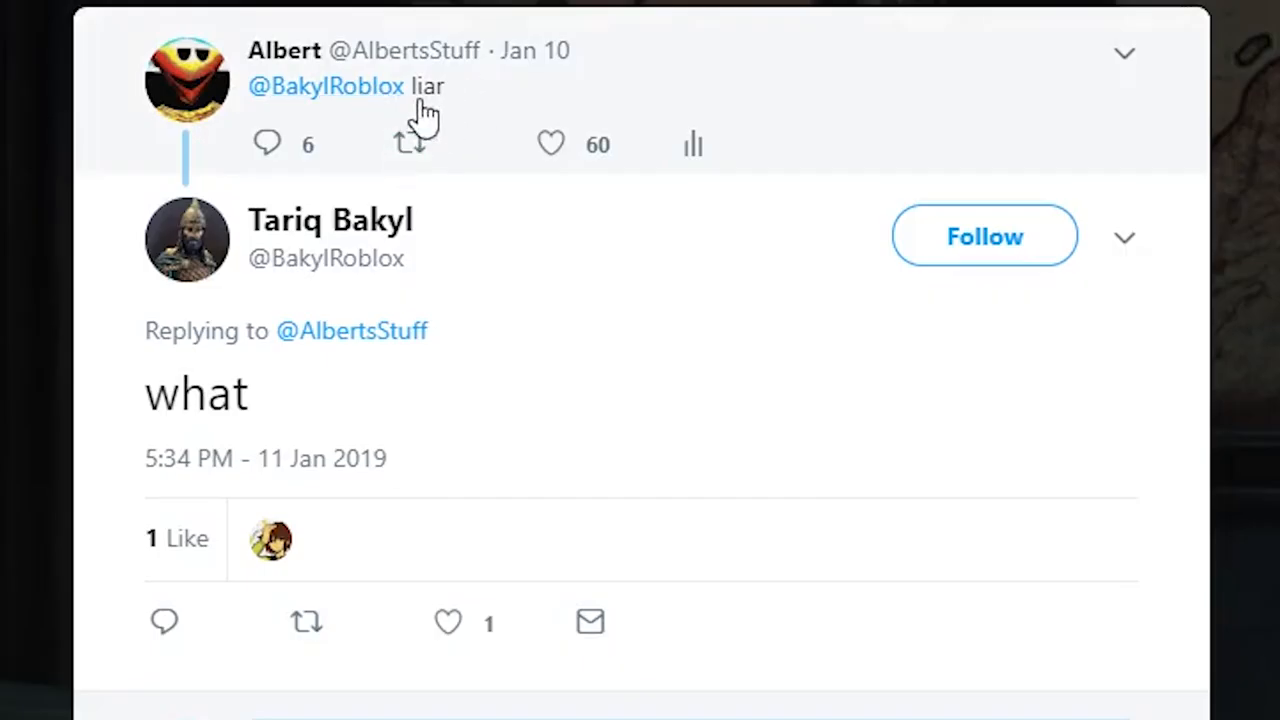
pyautogui.moveTo(534, 50)
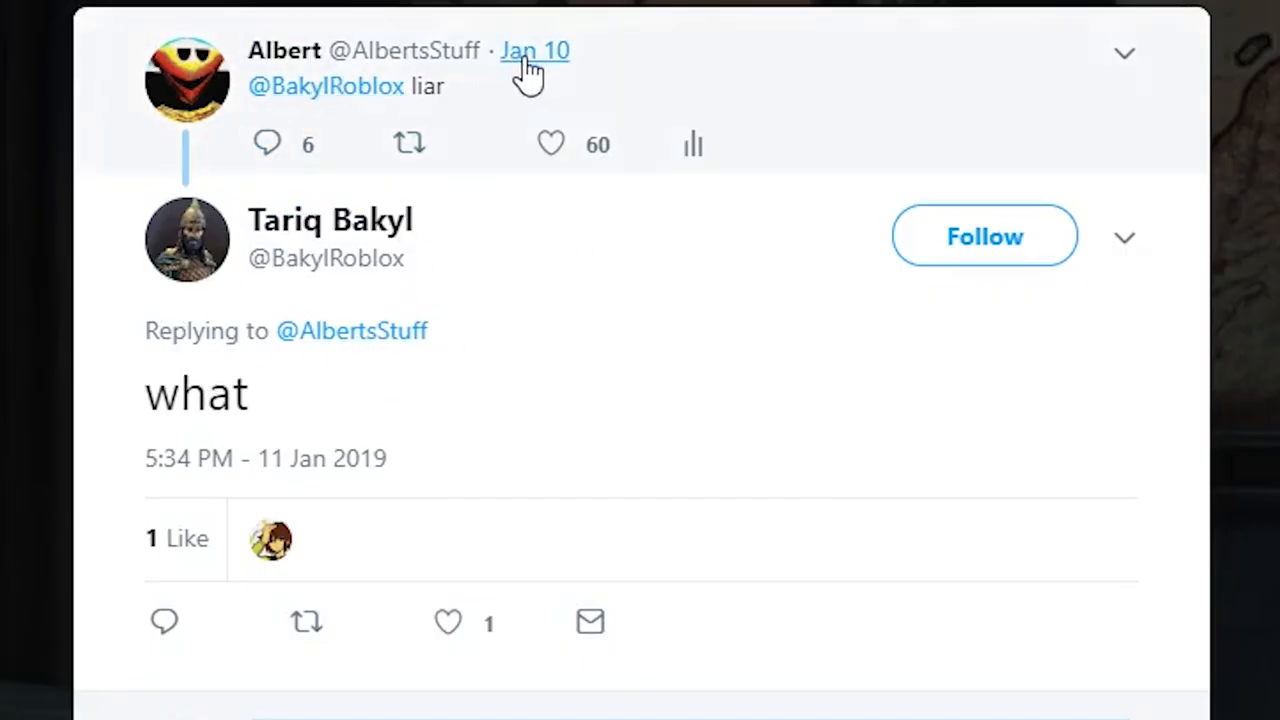
pyautogui.moveTo(335, 105)
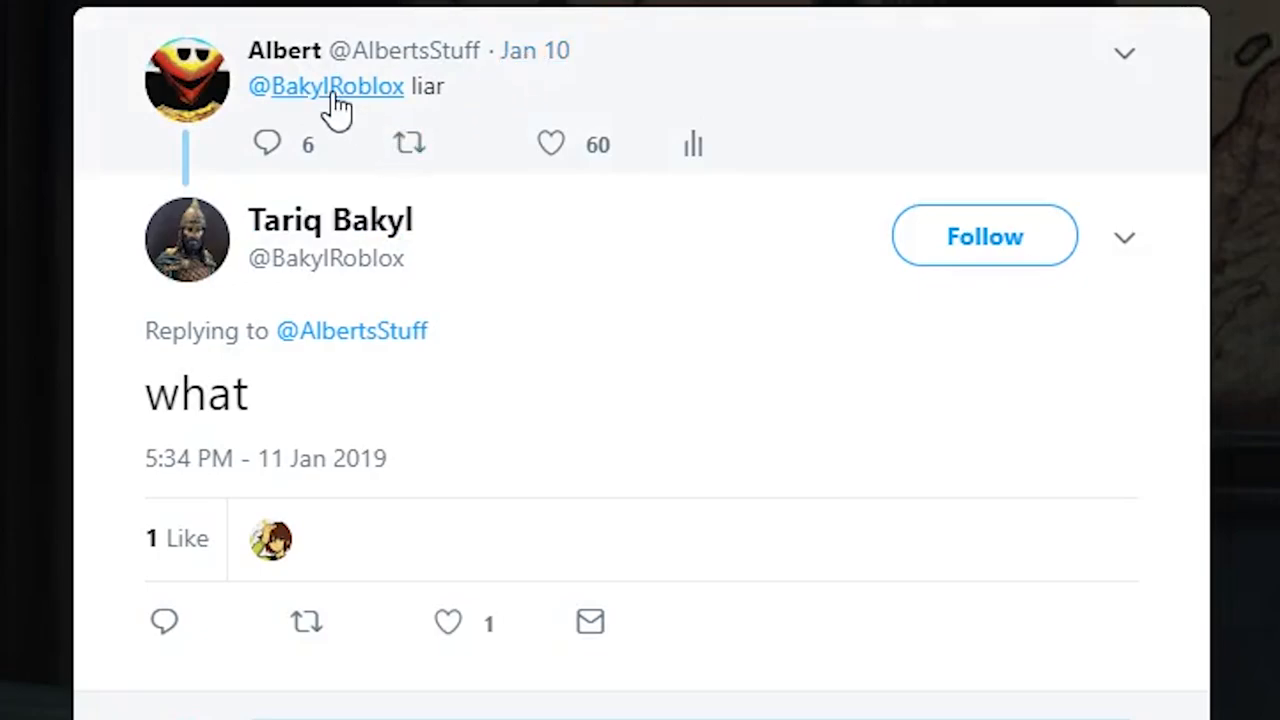
pyautogui.moveTo(430, 100)
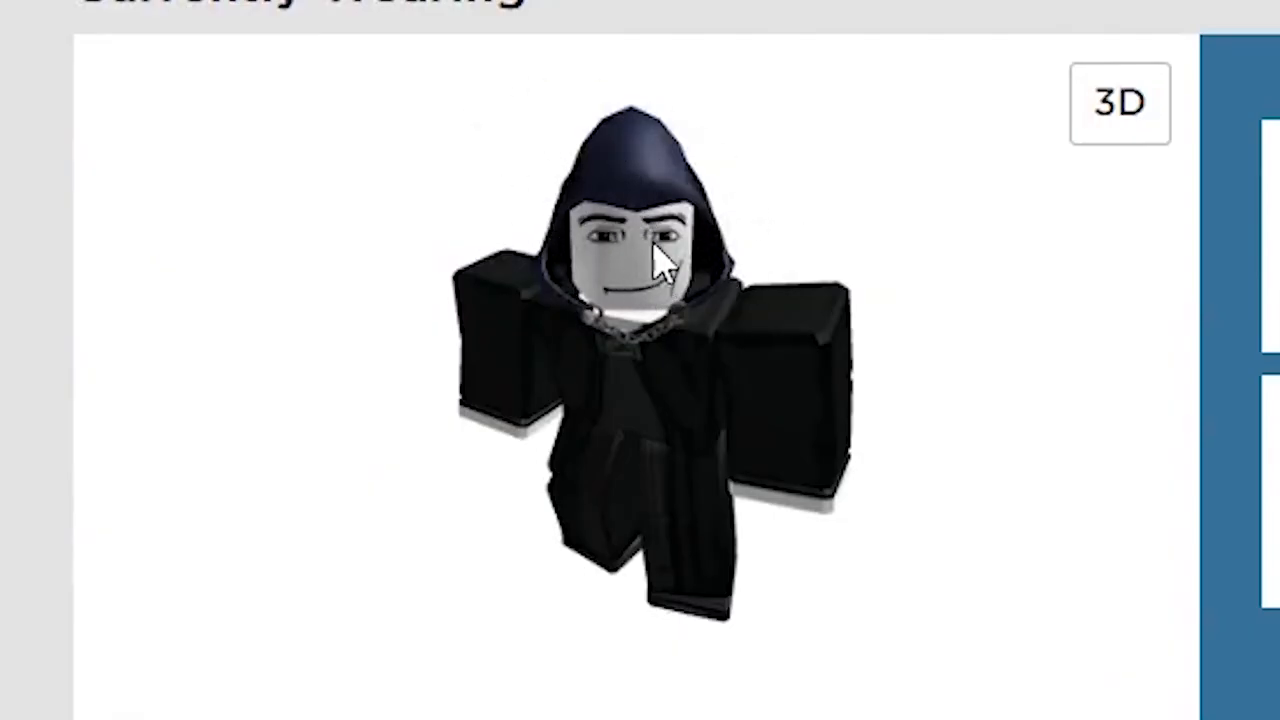
# Scroll past Favorite Games and open The Galactic Empire from the Groups section
pyautogui.scroll(-3)
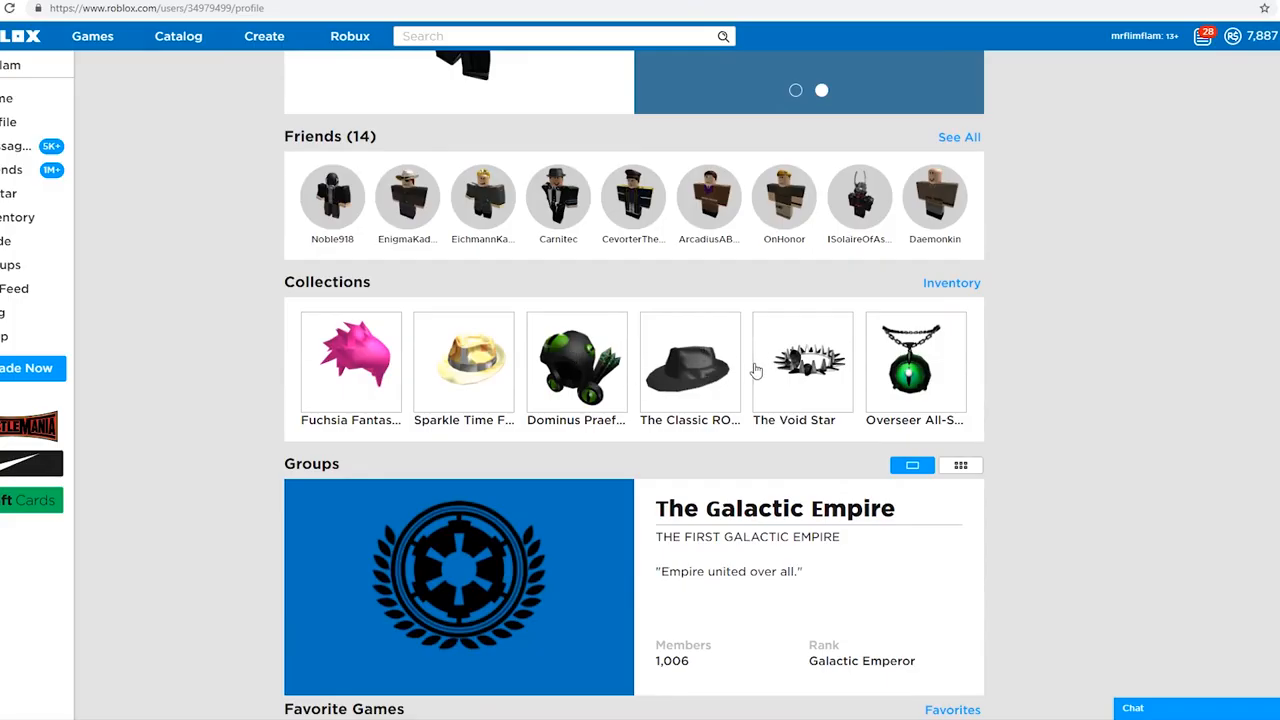
pyautogui.scroll(-3)
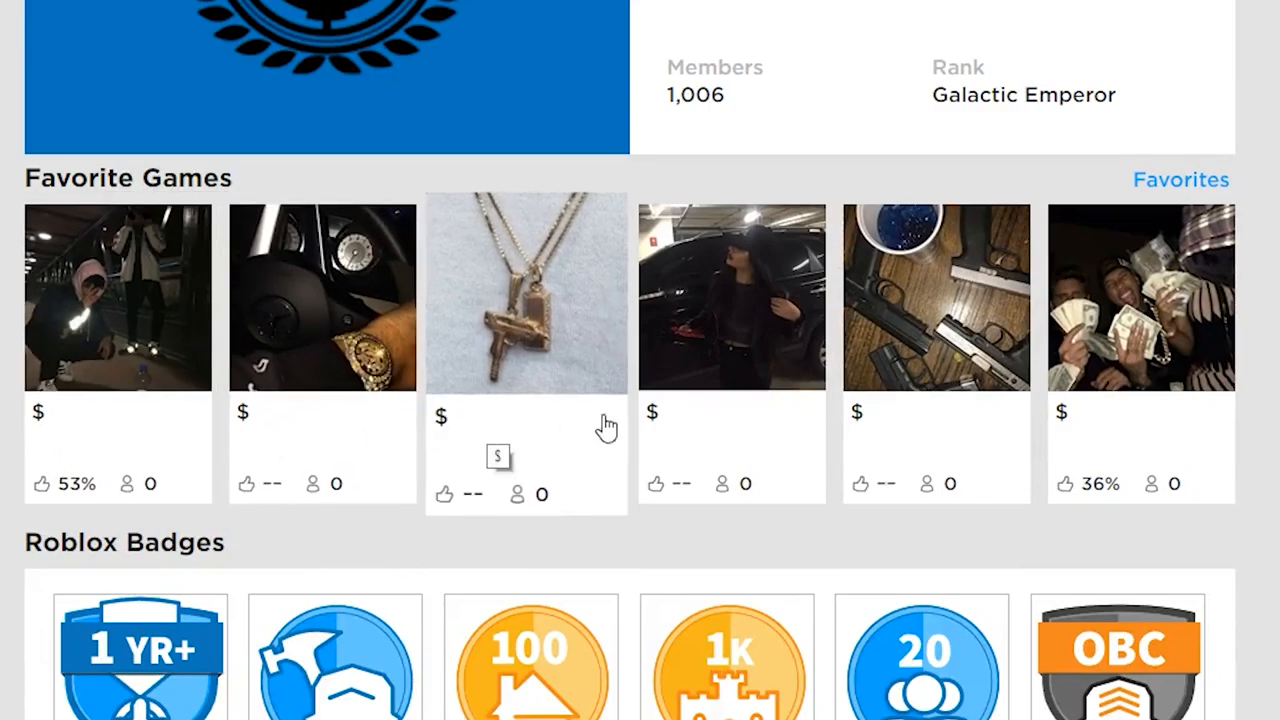
pyautogui.moveTo(940, 423)
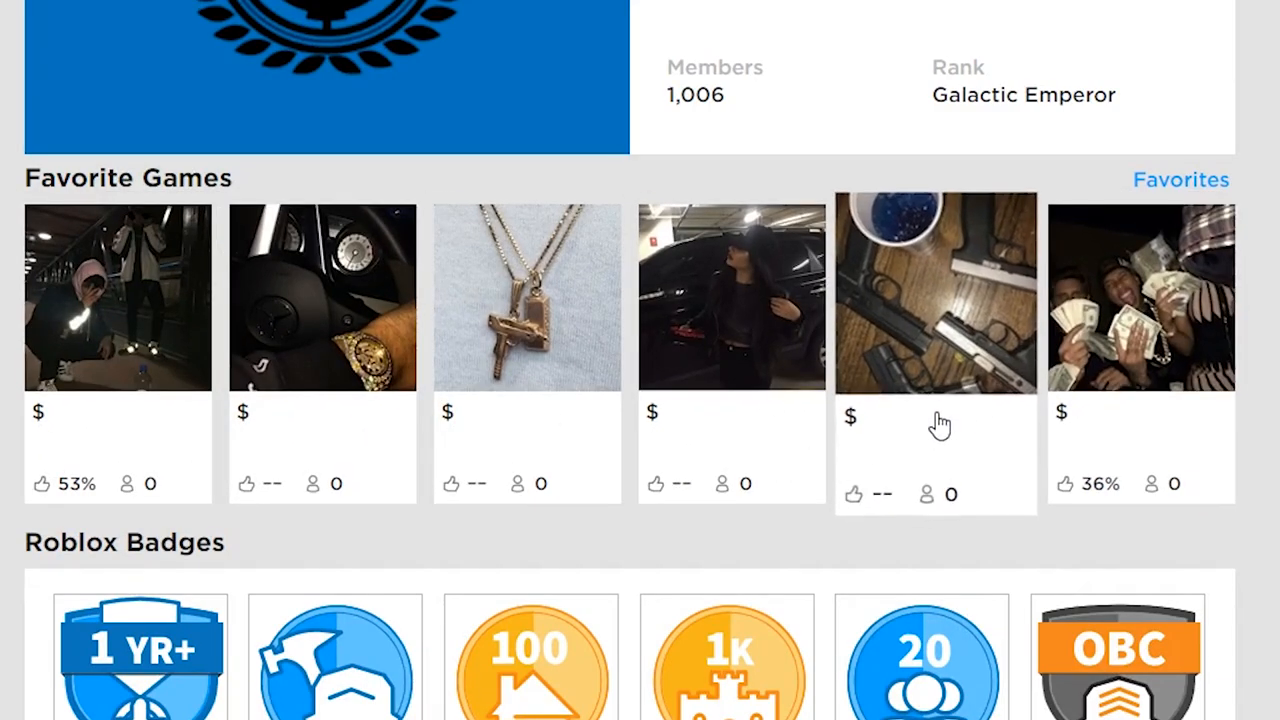
pyautogui.click(924, 106)
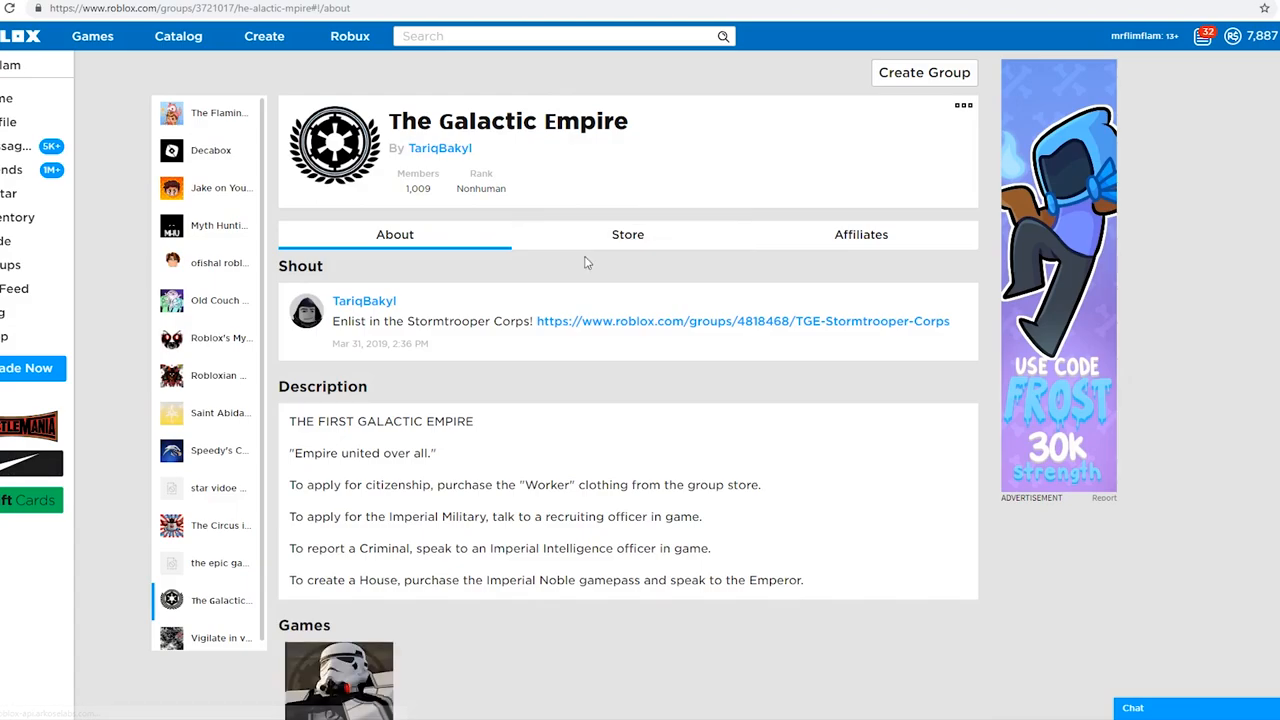
# Try the group's Store tab, list member ranks, and open Lothal, Capital City's pass store
pyautogui.click(628, 234)
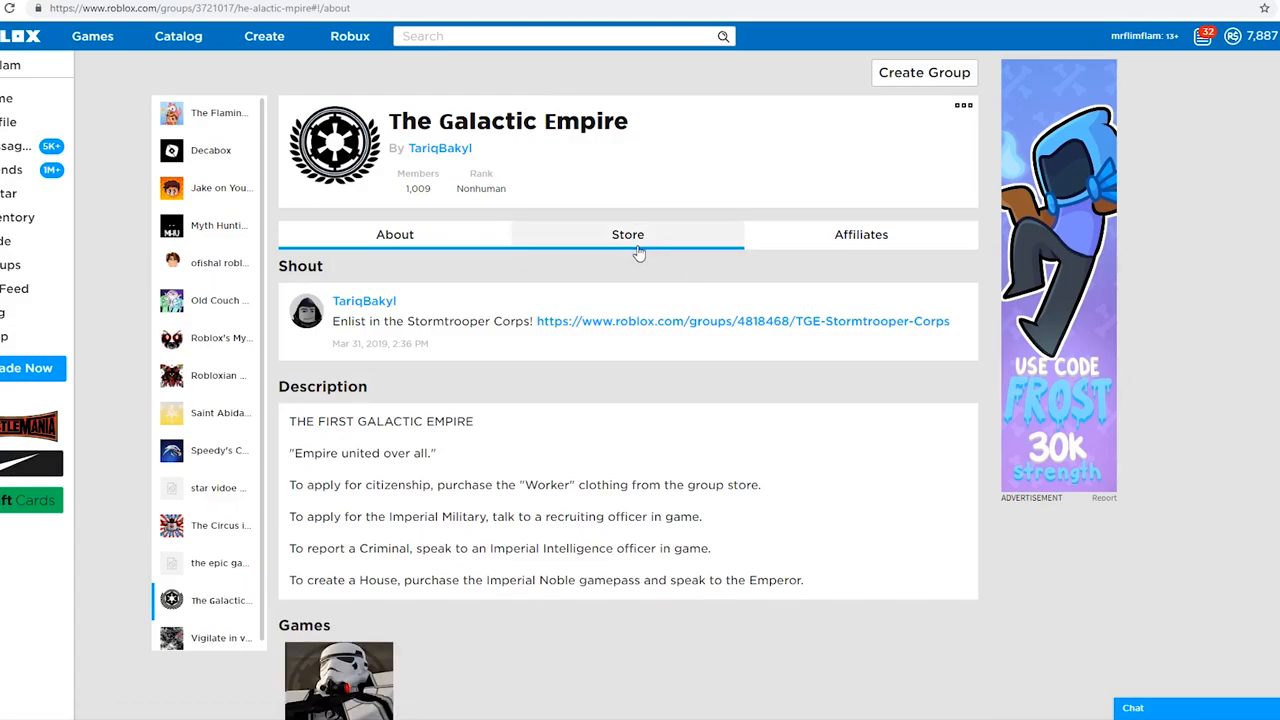
pyautogui.scroll(-3)
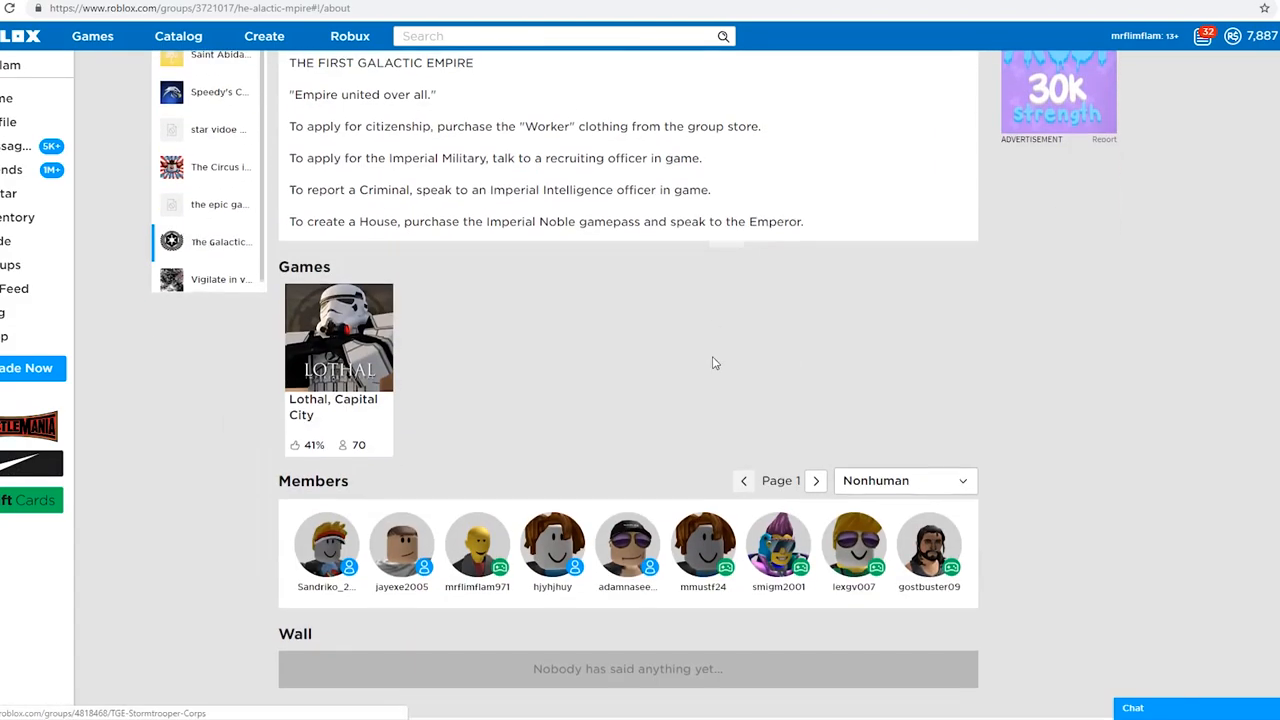
pyautogui.click(903, 478)
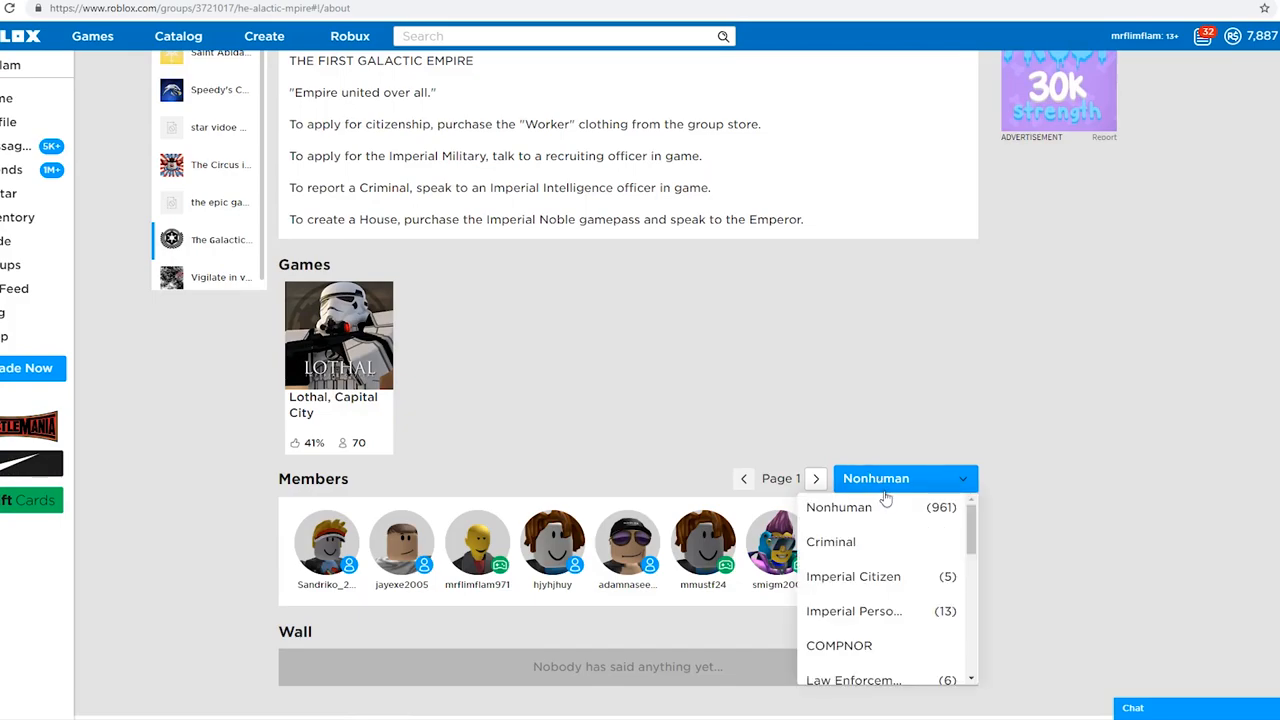
pyautogui.scroll(-3)
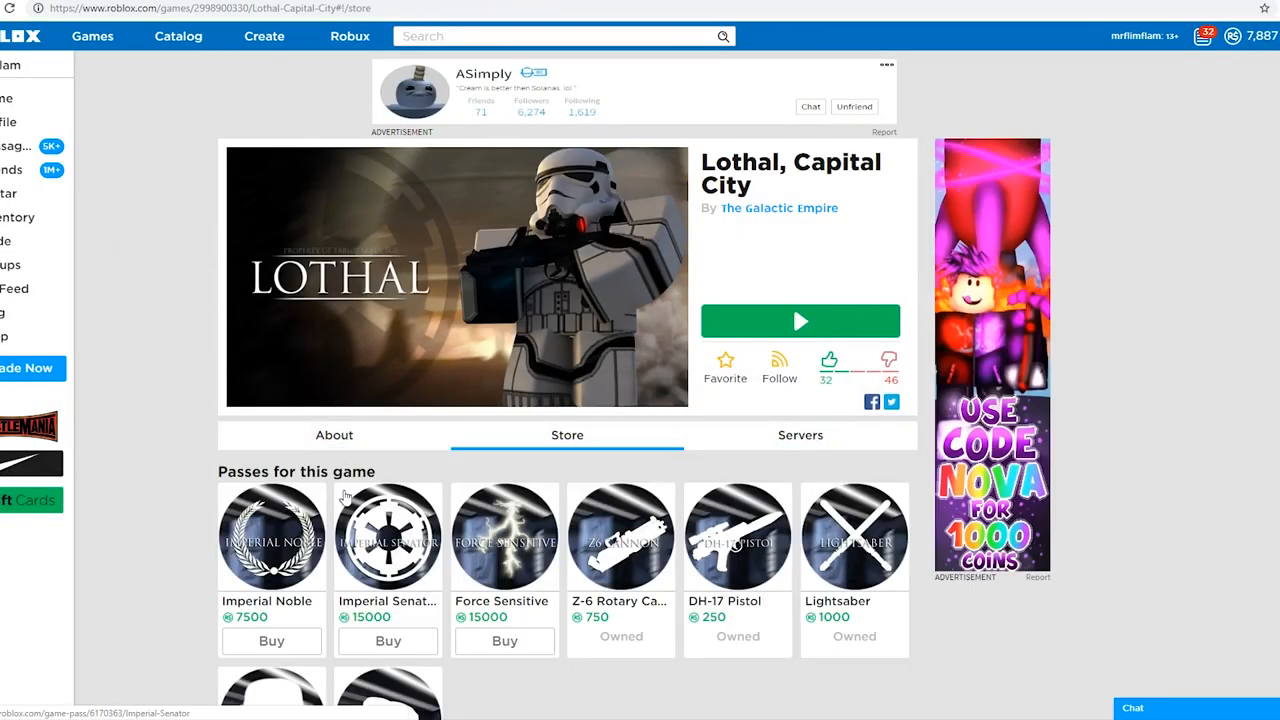
pyautogui.scroll(-3)
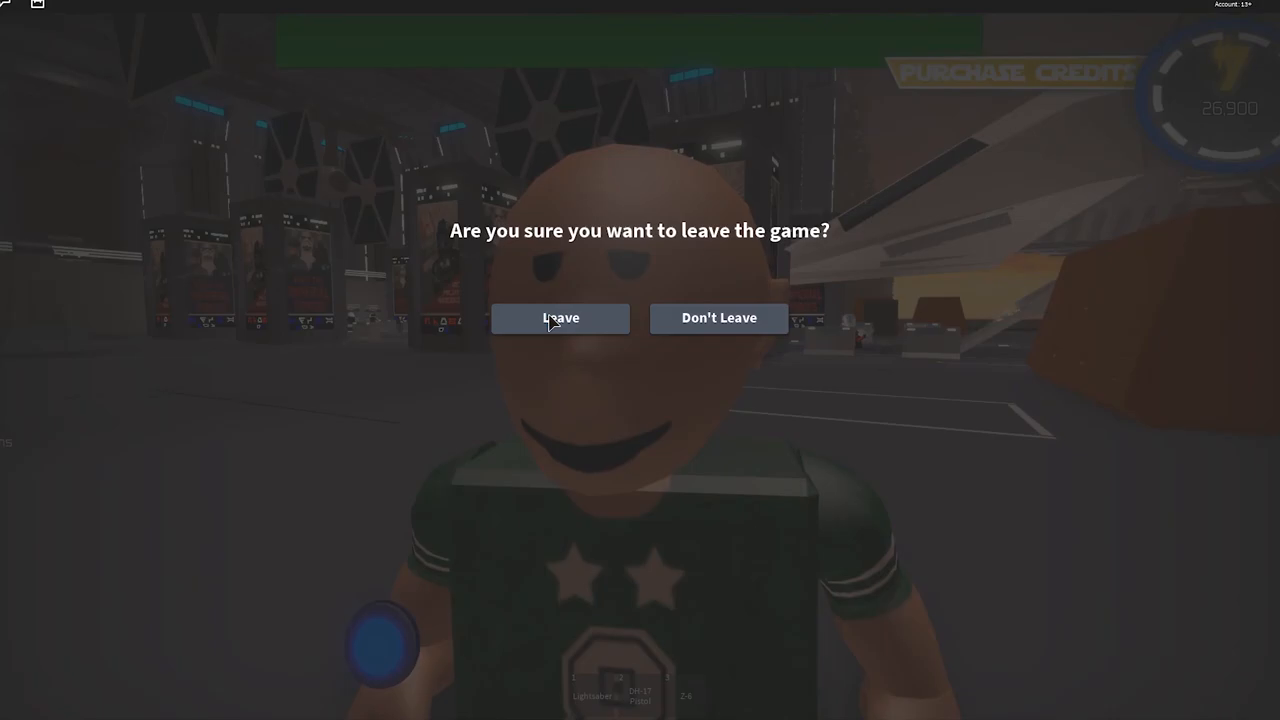
# Confirm leaving the Lothal game to return to its game pass store
pyautogui.click(560, 318)
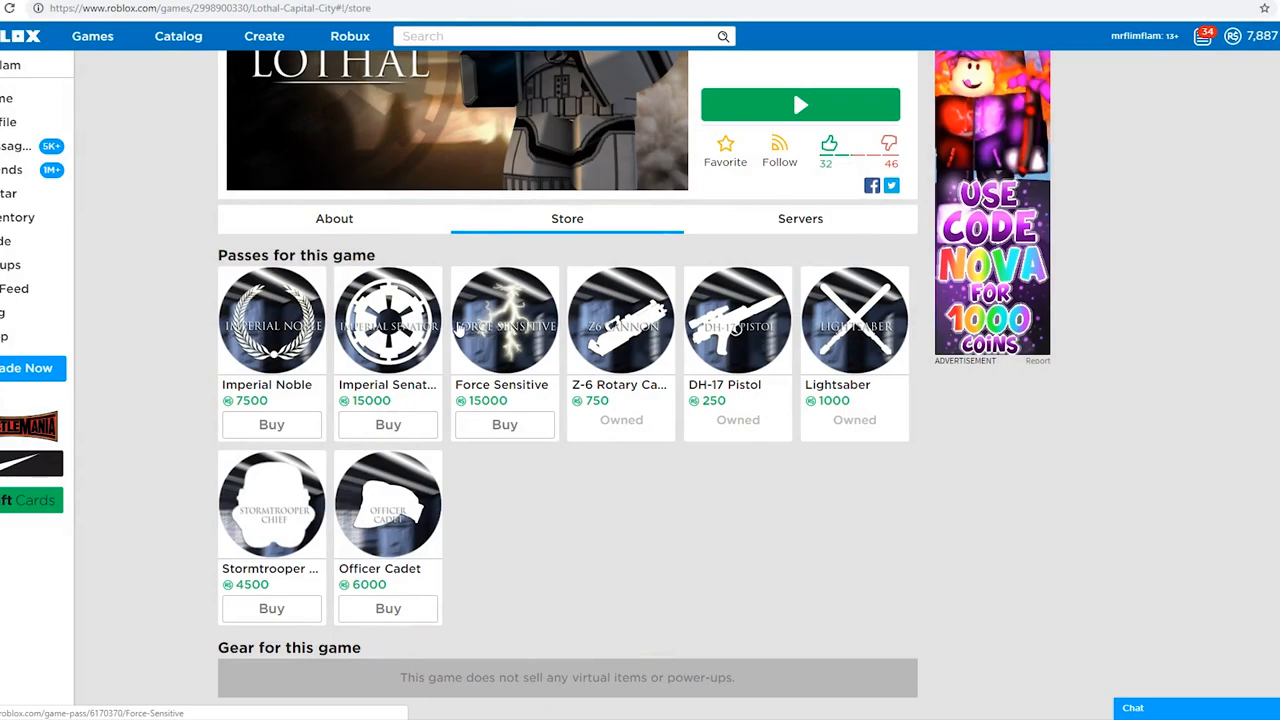
# Open the Hilton Hotels group, scroll its page, and launch one of its games
pyautogui.click(1133, 708)
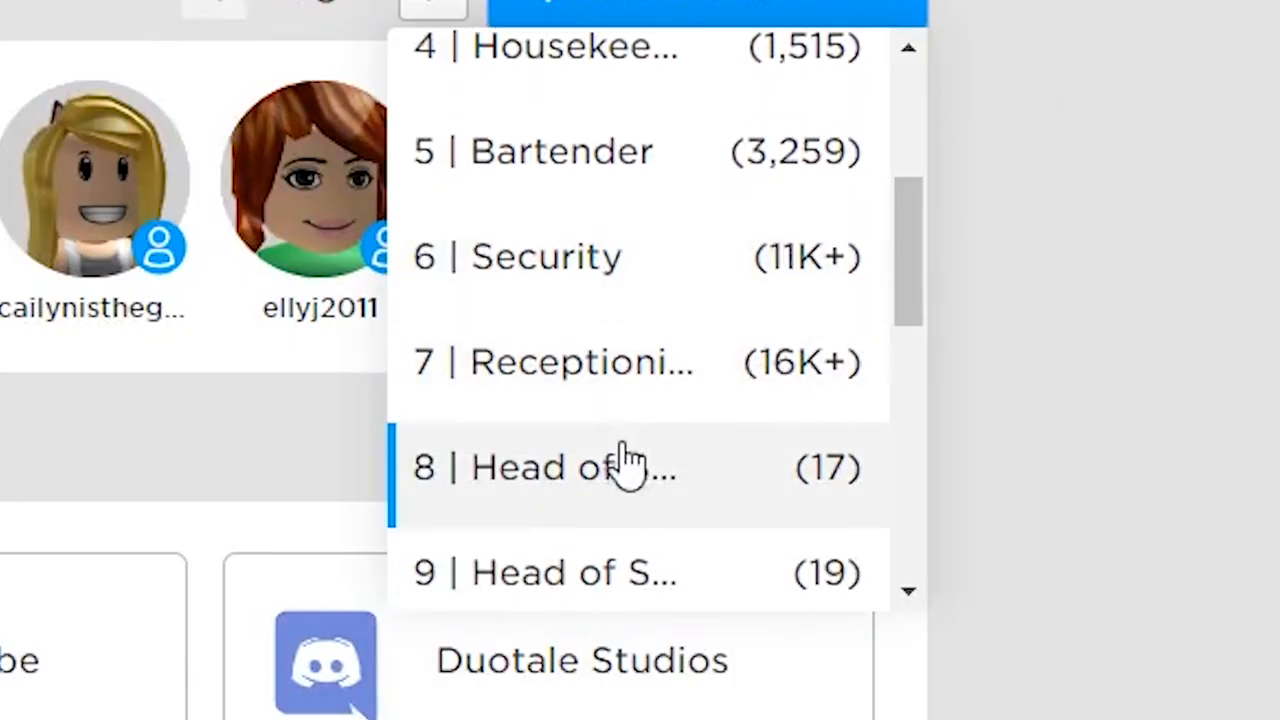
pyautogui.scroll(-3)
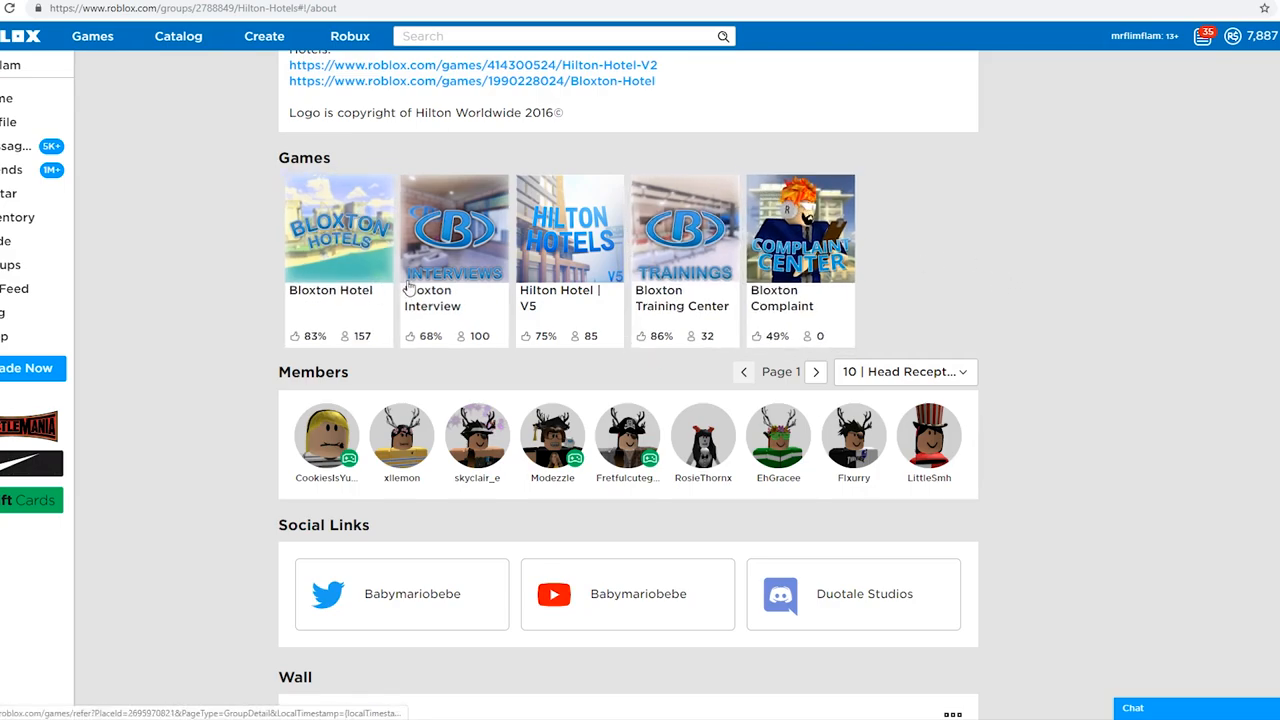
pyautogui.click(569, 228)
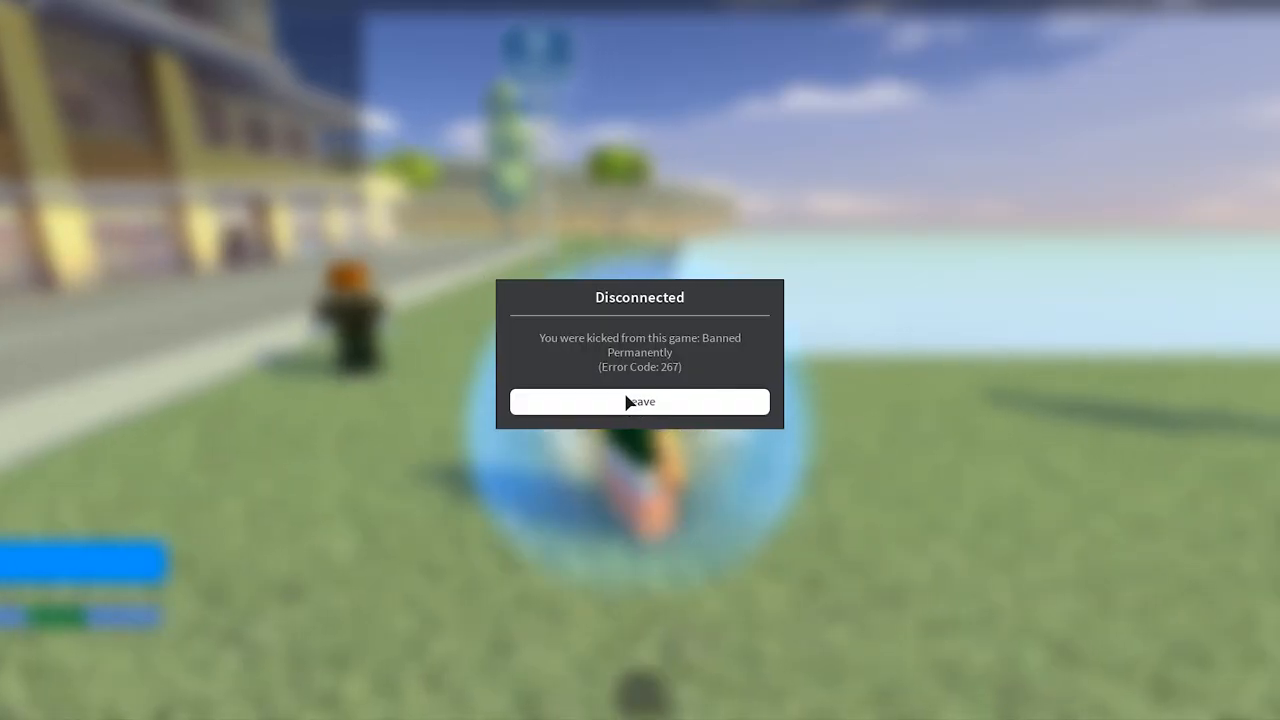
# Leave the permanent-ban notice and scroll the Hilton Hotels group's Hotel Guest member list
pyautogui.click(639, 401)
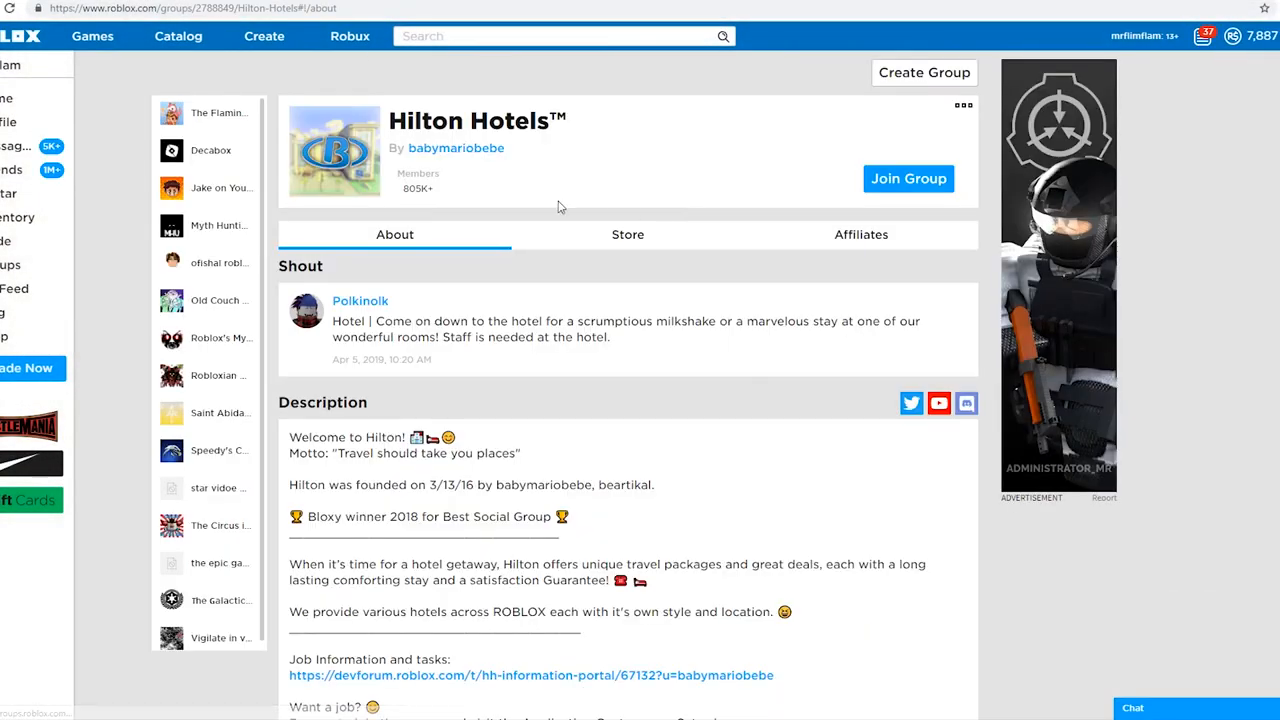
pyautogui.scroll(-3)
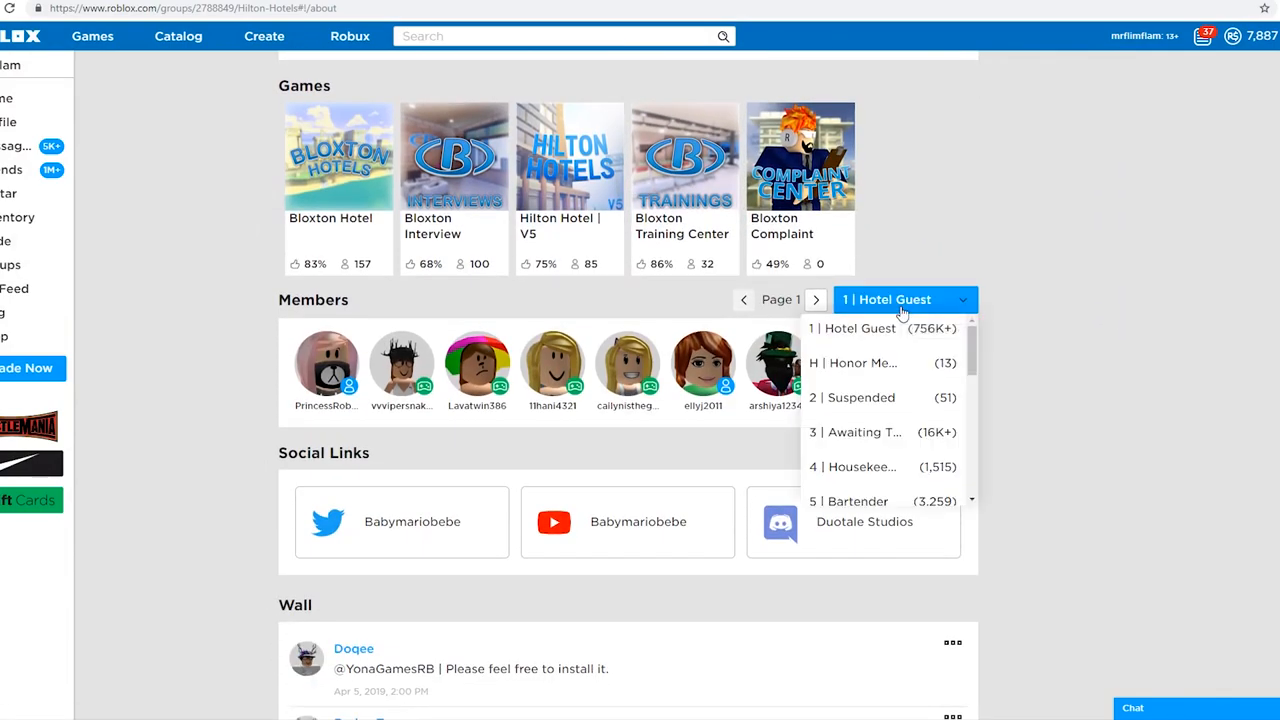
pyautogui.scroll(-3)
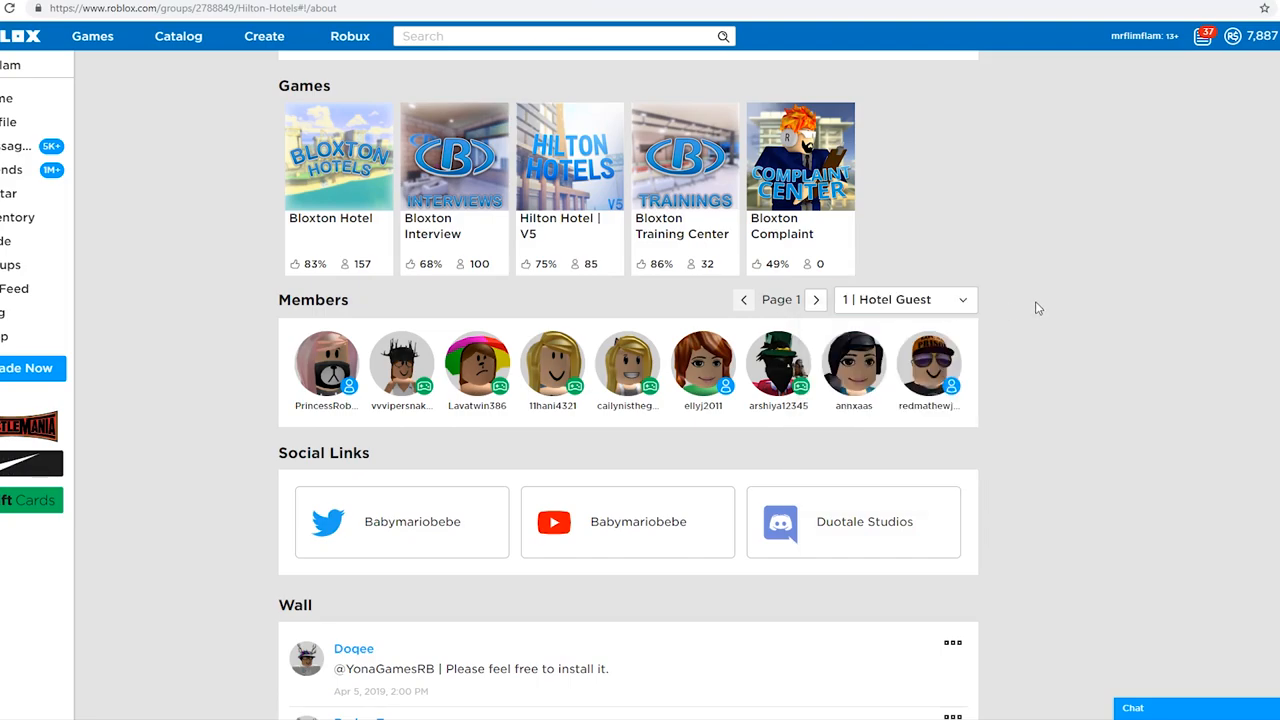
pyautogui.scroll(3)
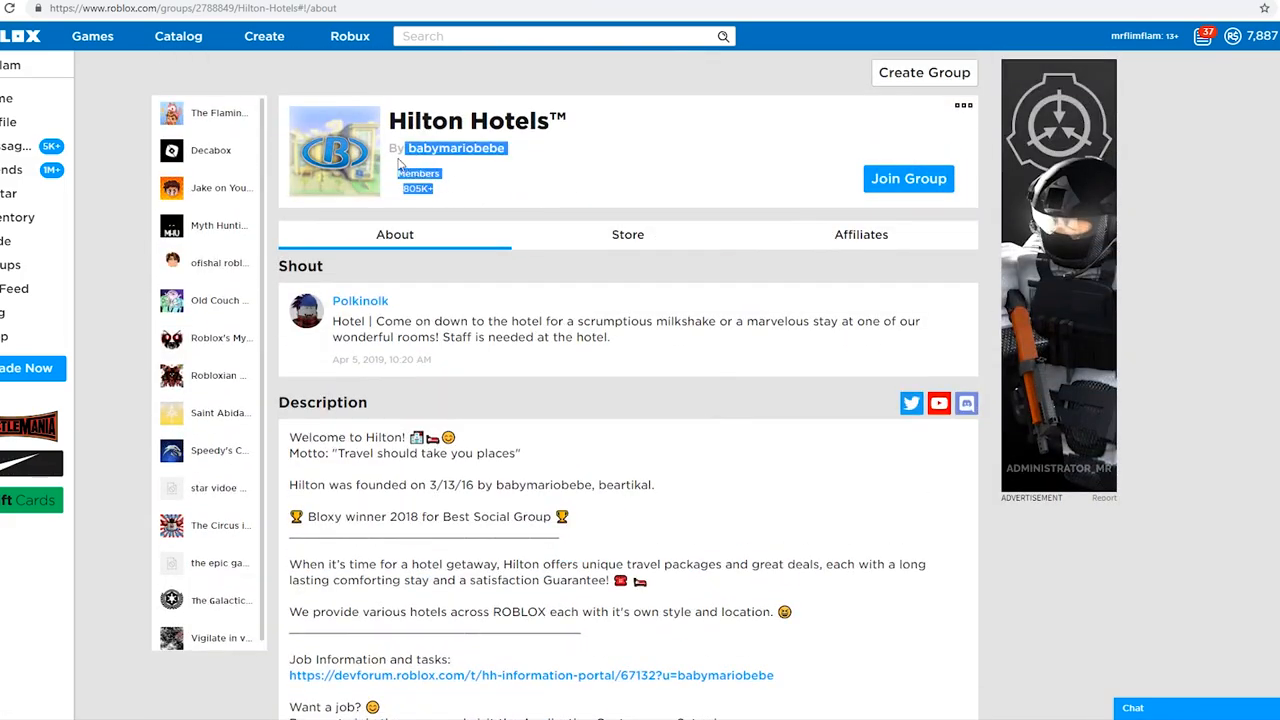